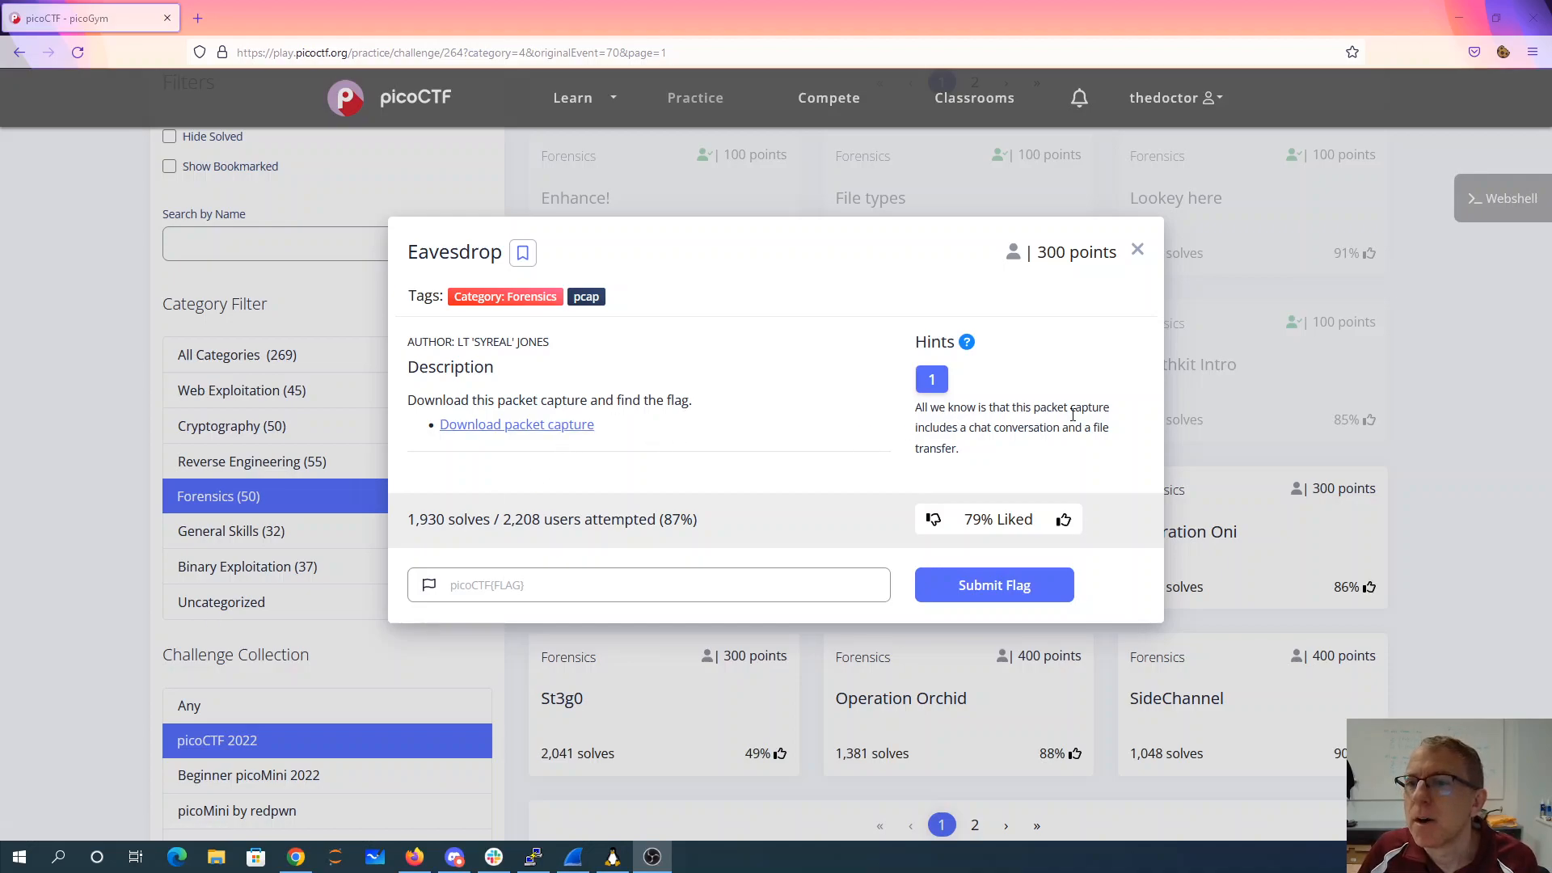
mouse_move(1071, 433)
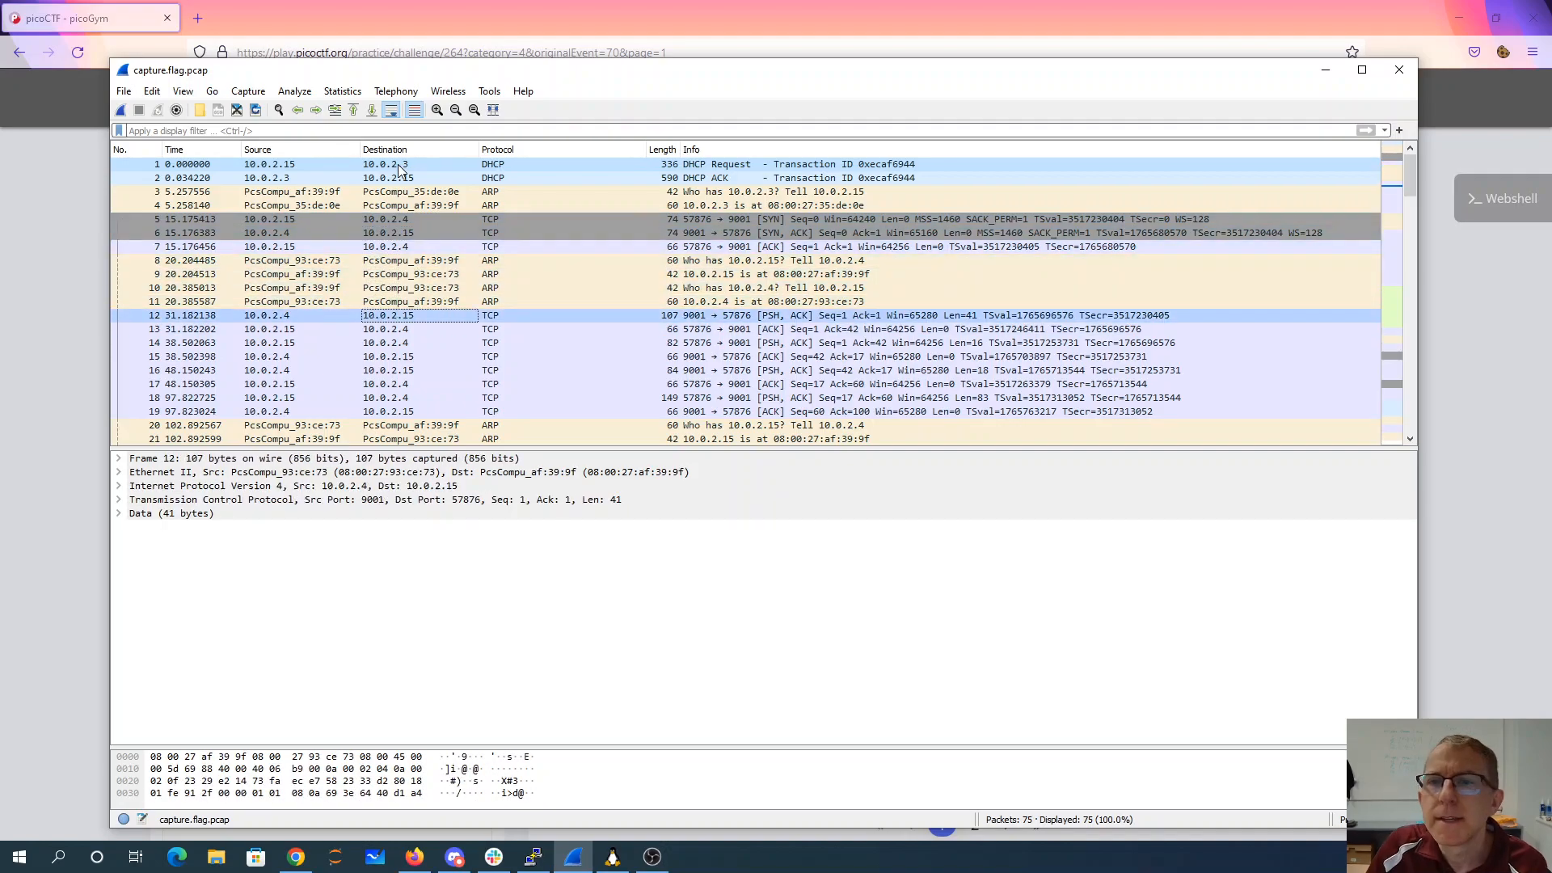
- Inspect packet 12's chat data and bring up its context actions to follow the stream
left_click(118, 513)
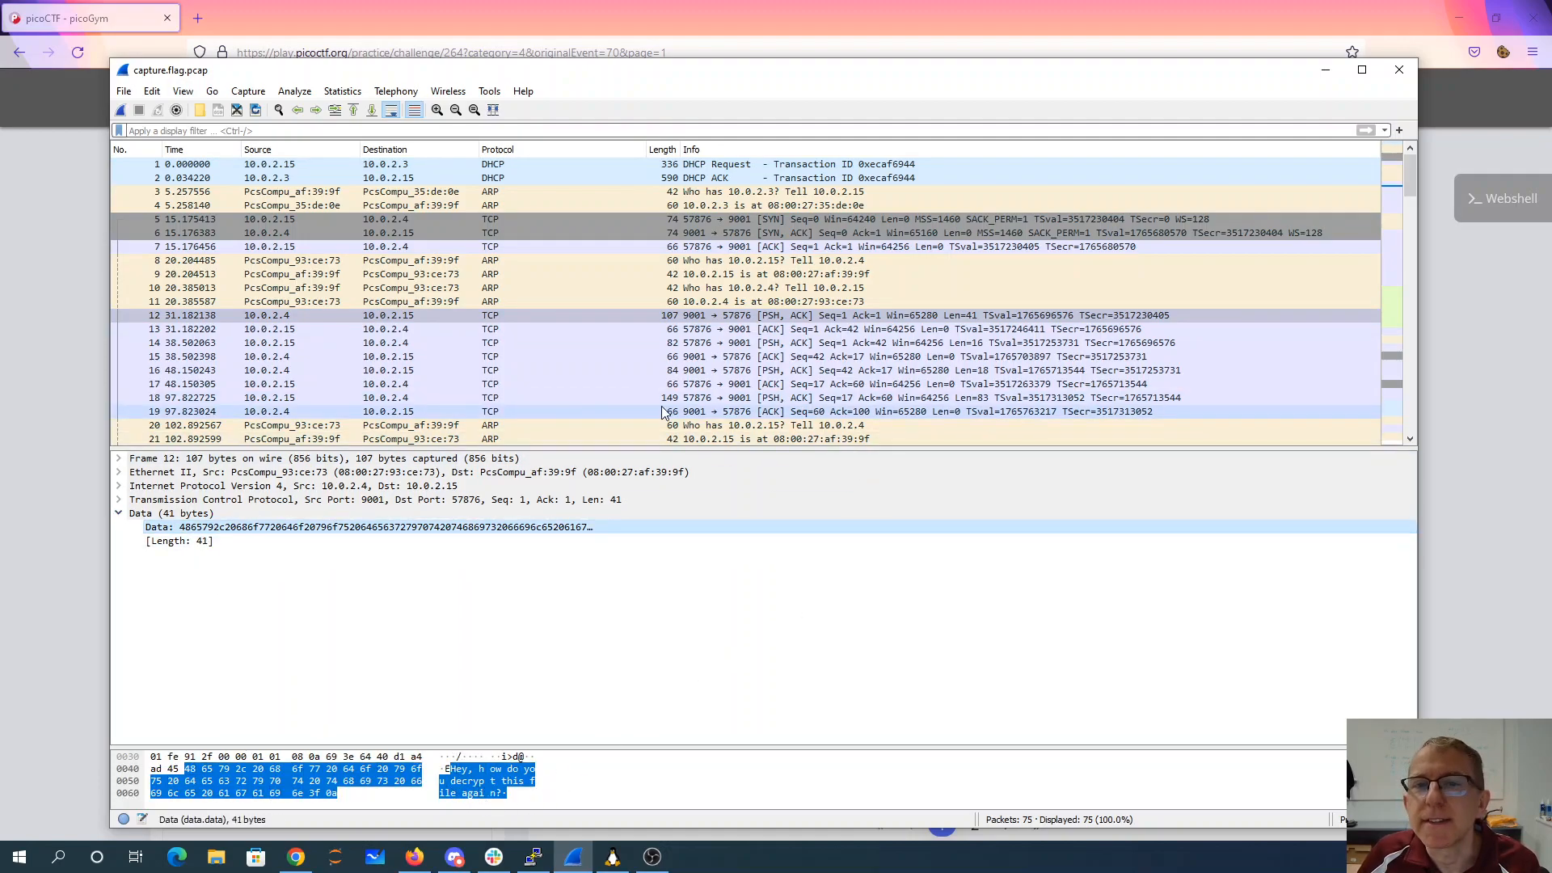
right_click(396, 315)
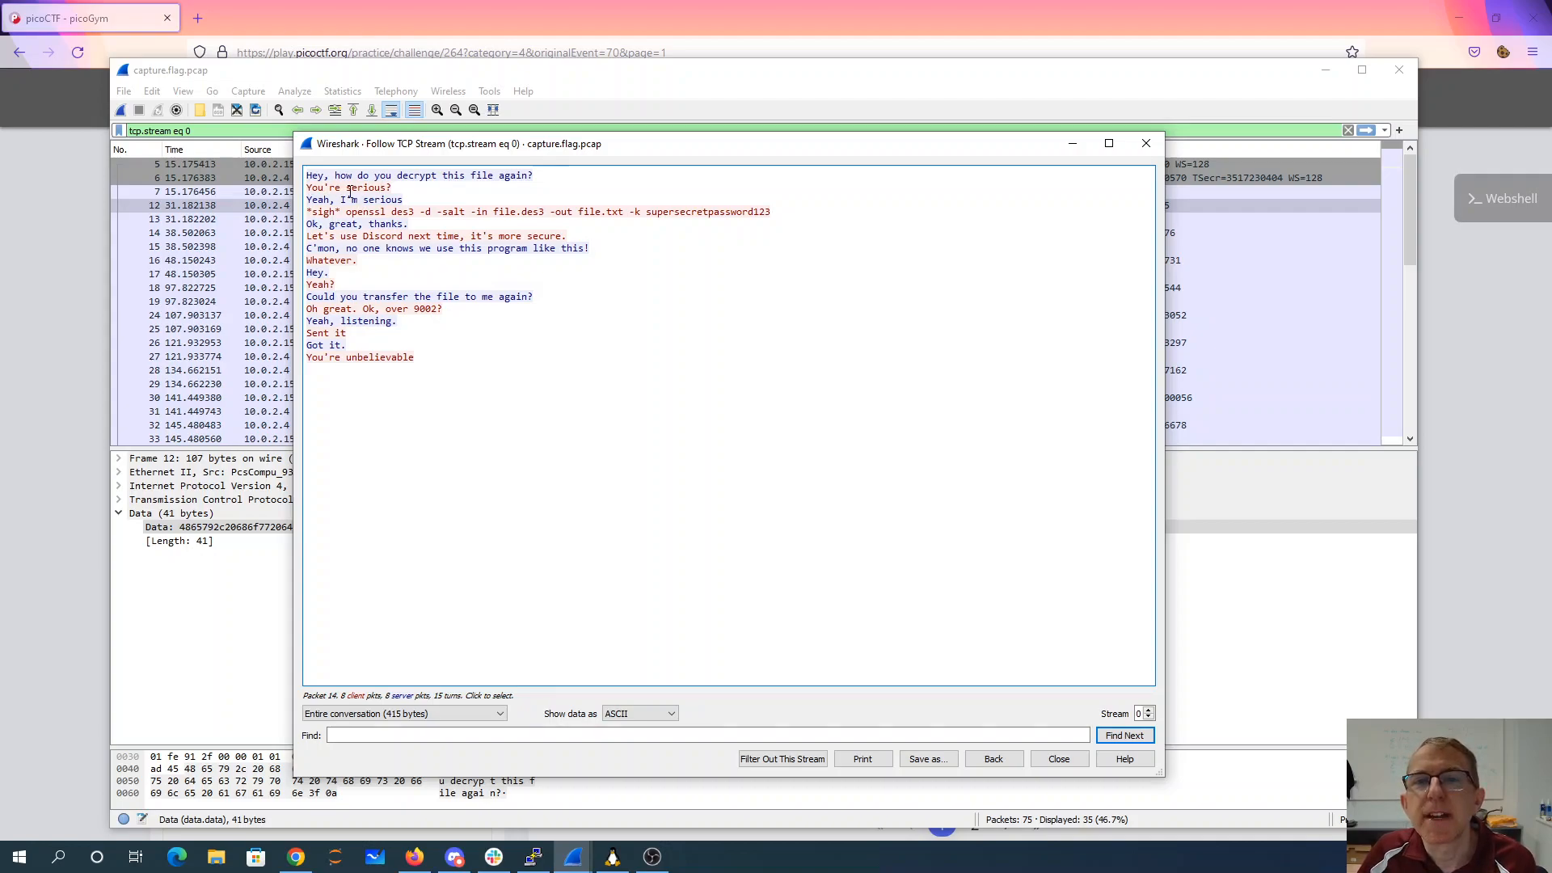
- Read the followed chat, note the openssl des3 command and port 9002 transfer, then close the stream view
left_click(197, 288)
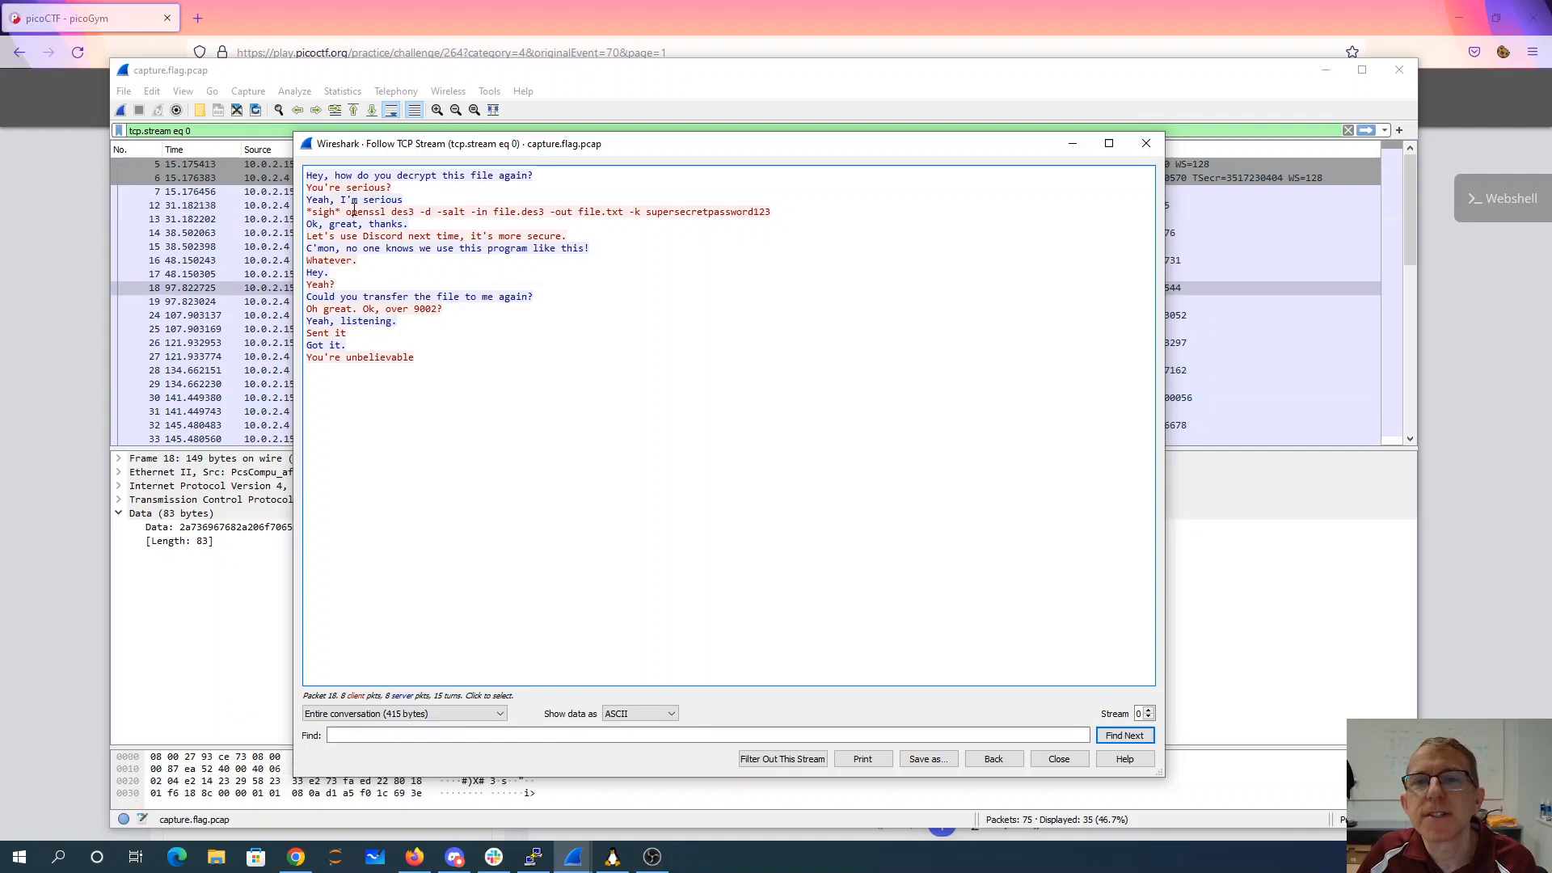
right_click(732, 223)
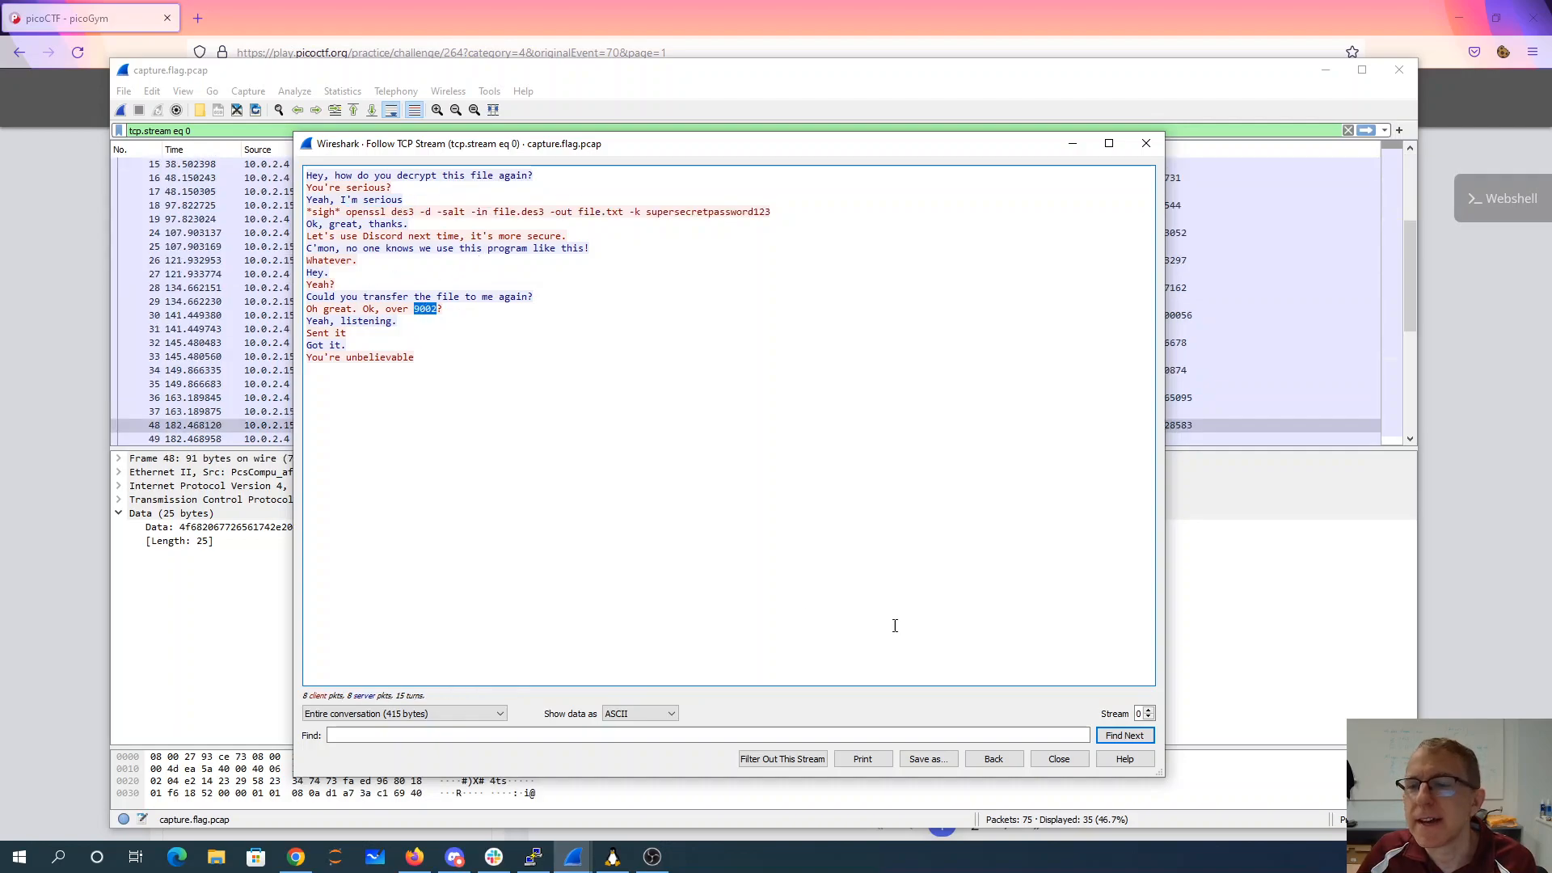
left_click(1058, 759)
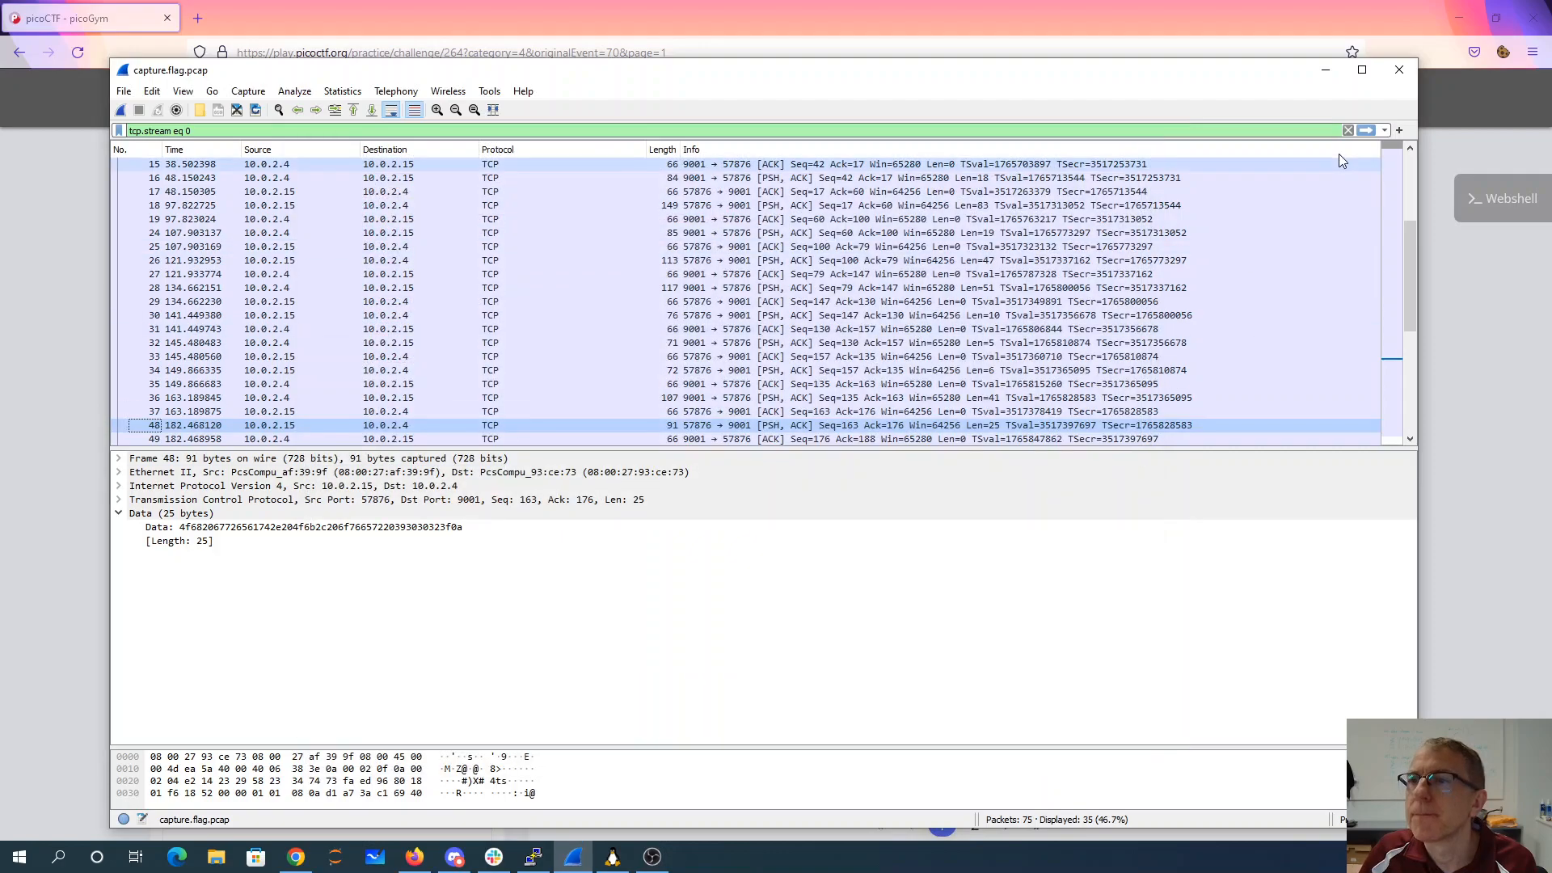
- Follow the port 9002 transfer as TCP stream 2 and show its 48-byte Salted__ file as raw hex, selected
left_click(1347, 129)
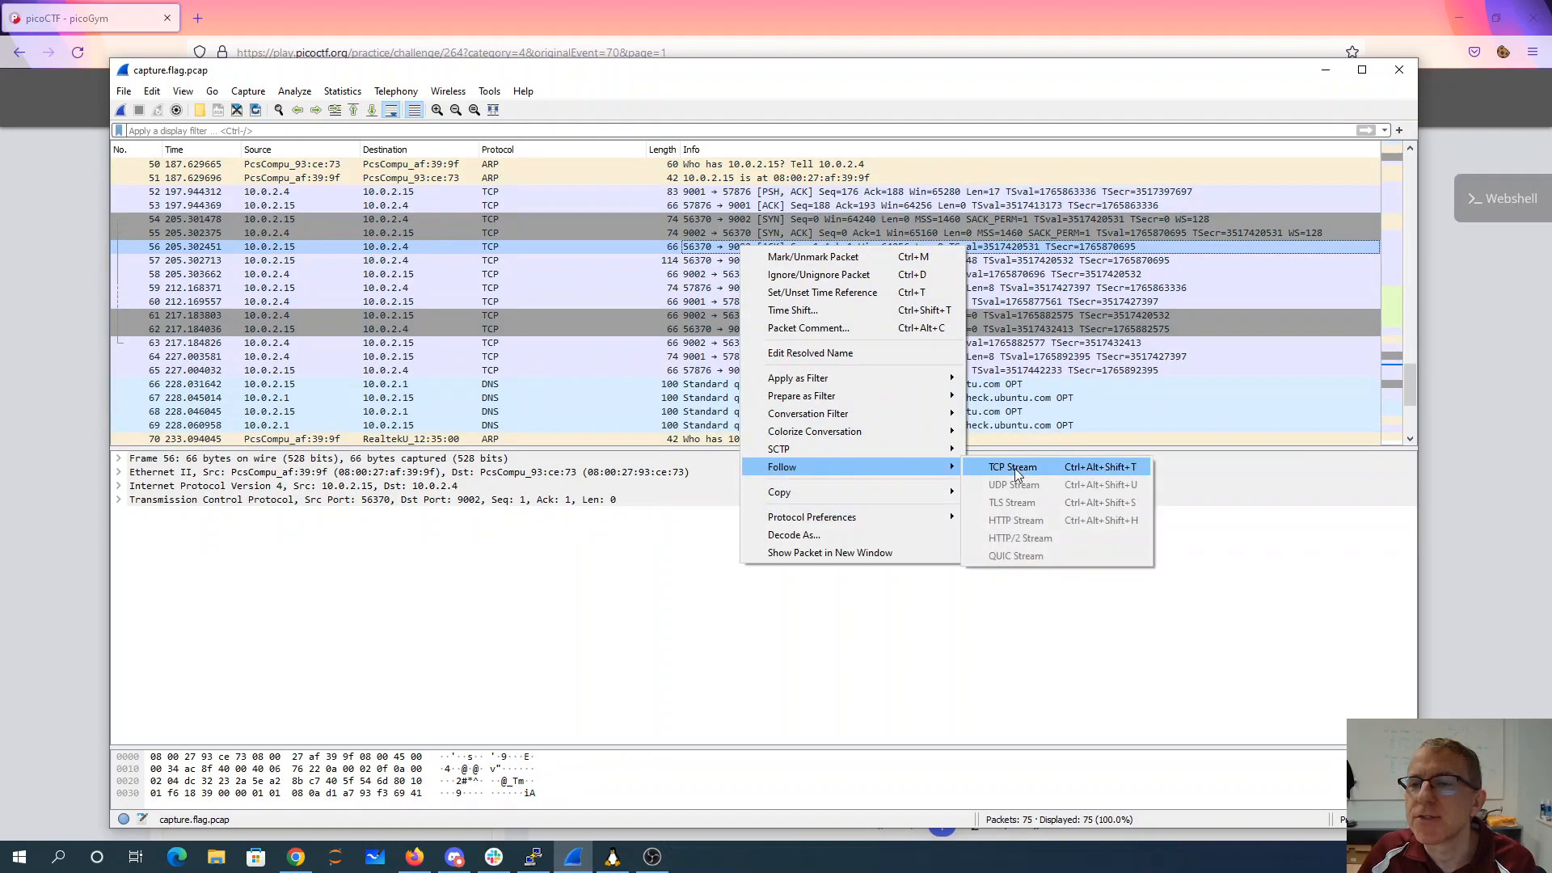
left_click(1012, 465)
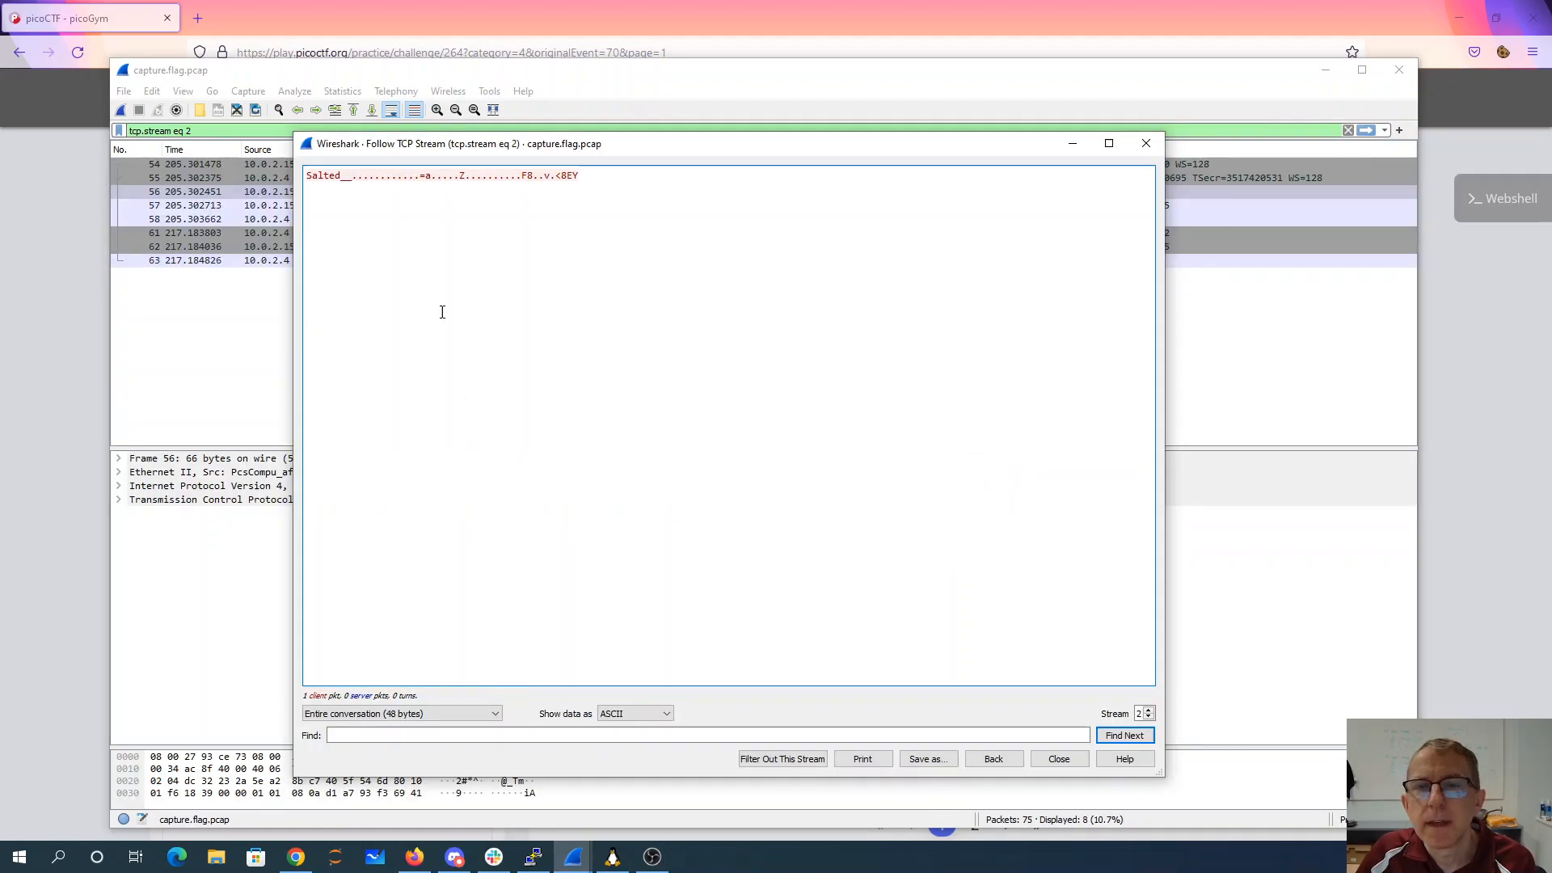
left_click(634, 713)
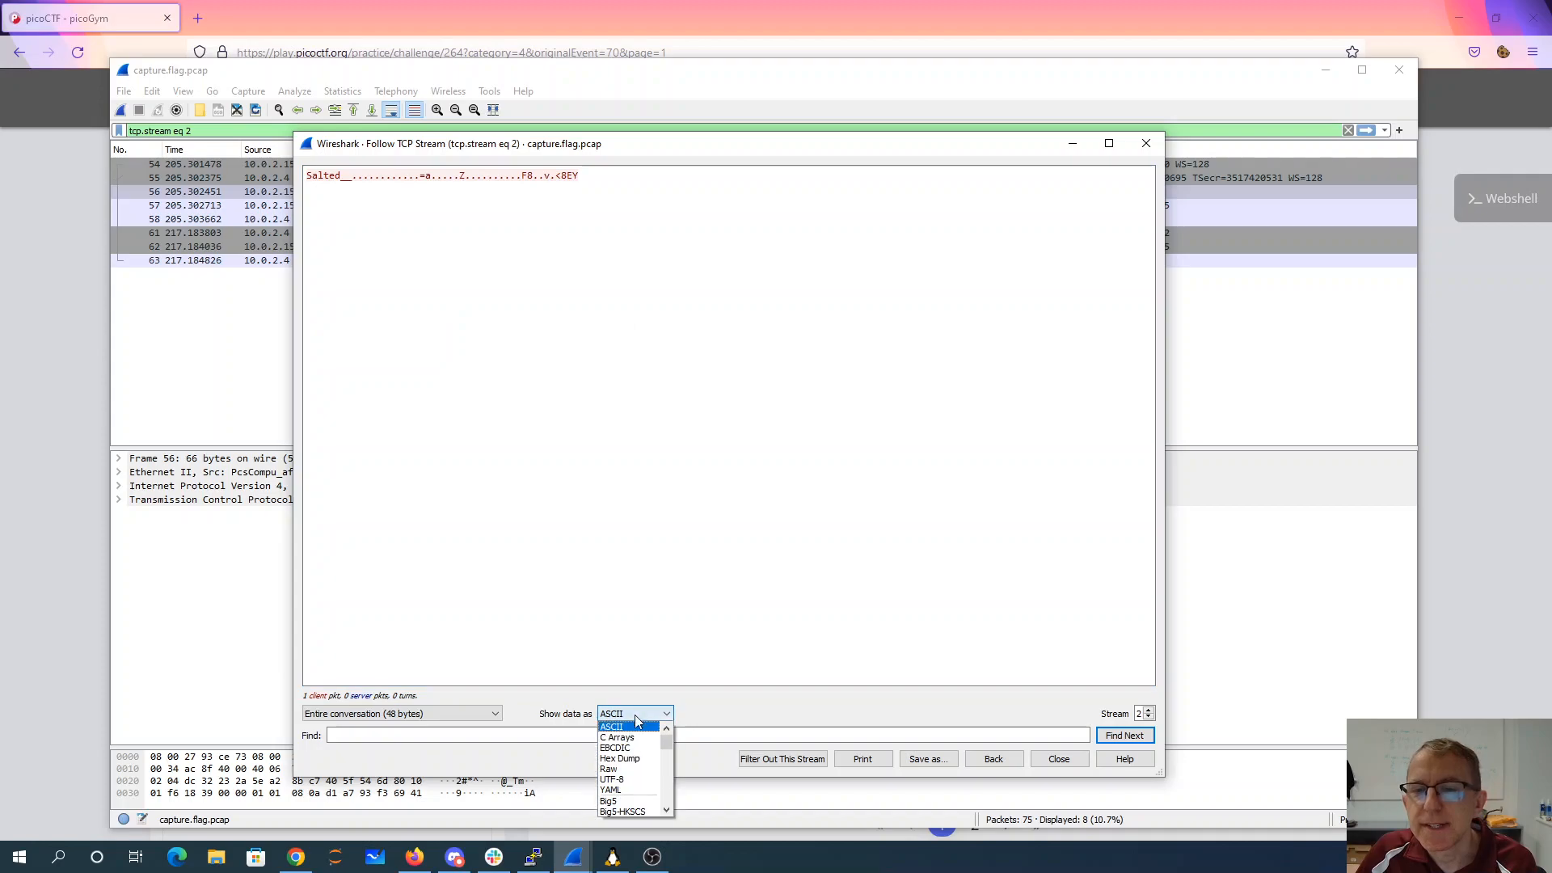
left_click(608, 769)
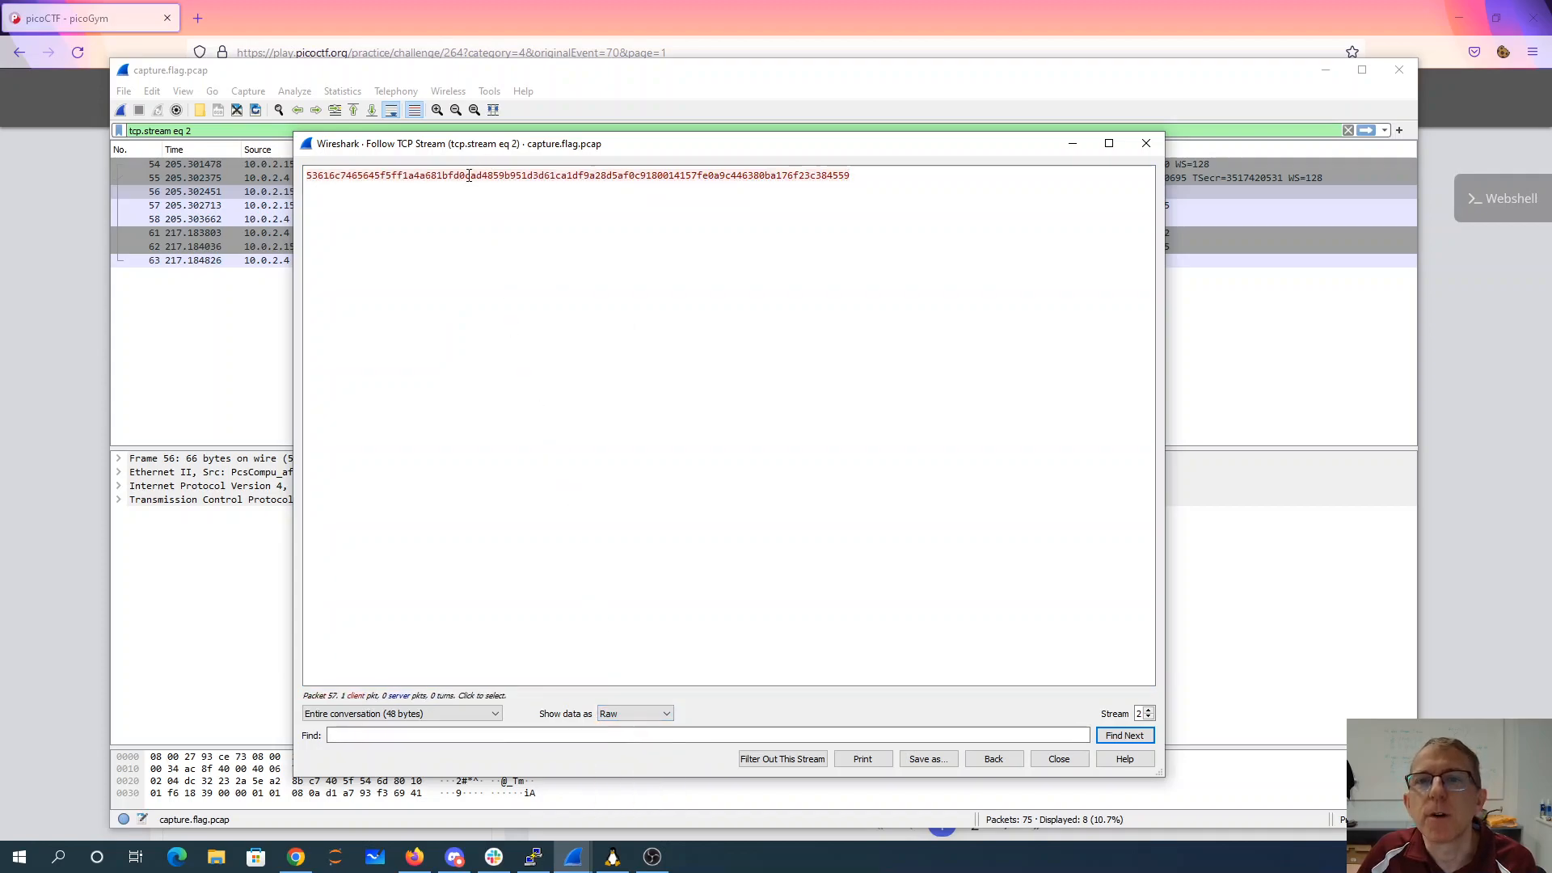
left_click(574, 174)
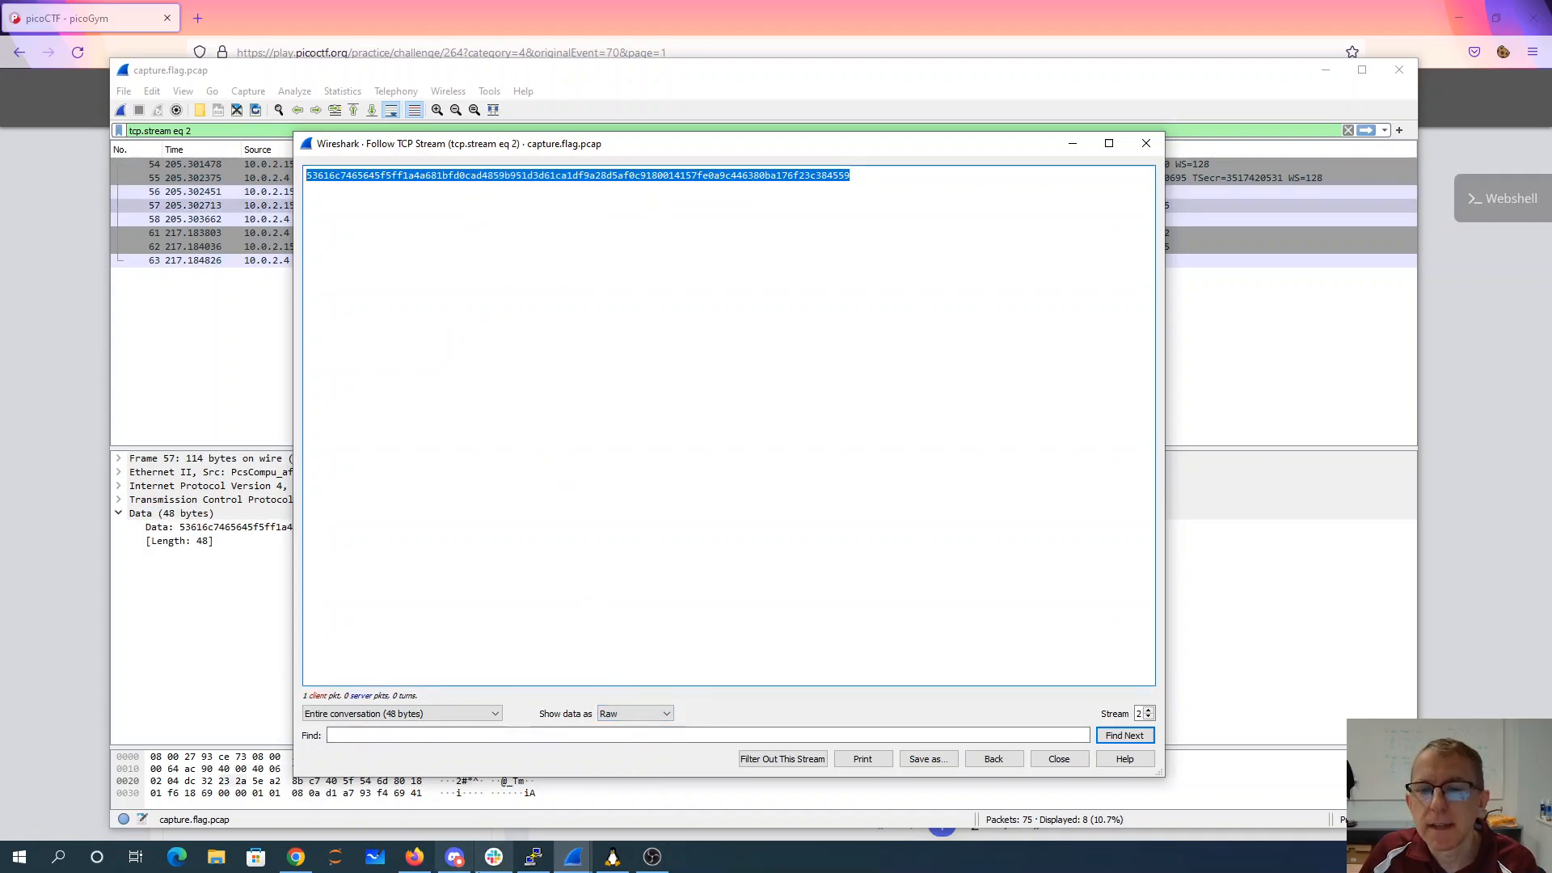
mouse_move(532, 857)
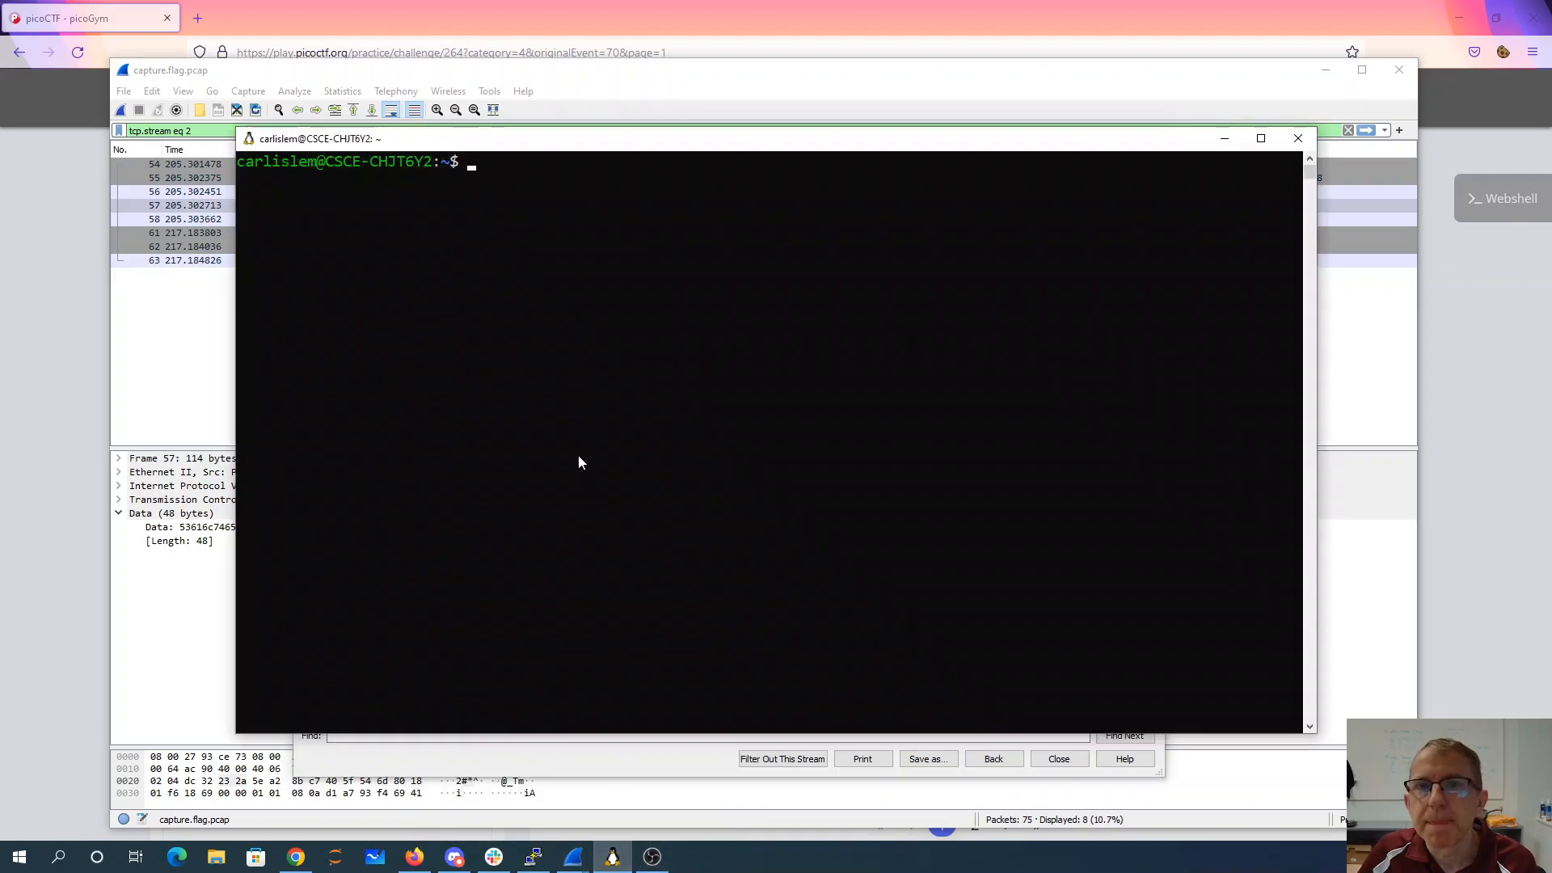
- Start the bvi hex editor on a new file for the carved bytes
type("ca")
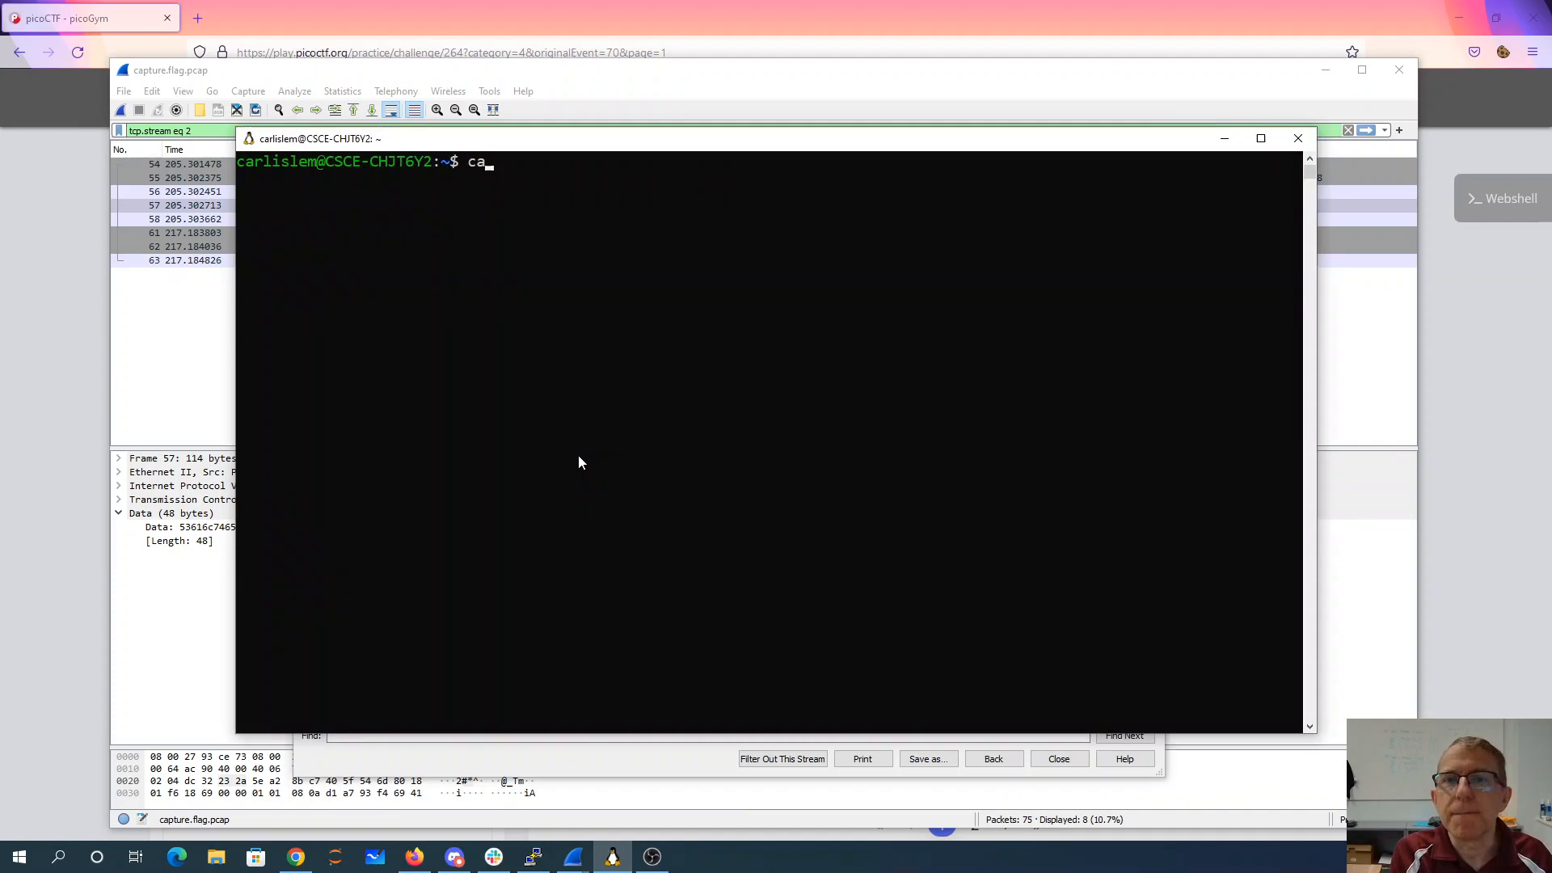
type("bv")
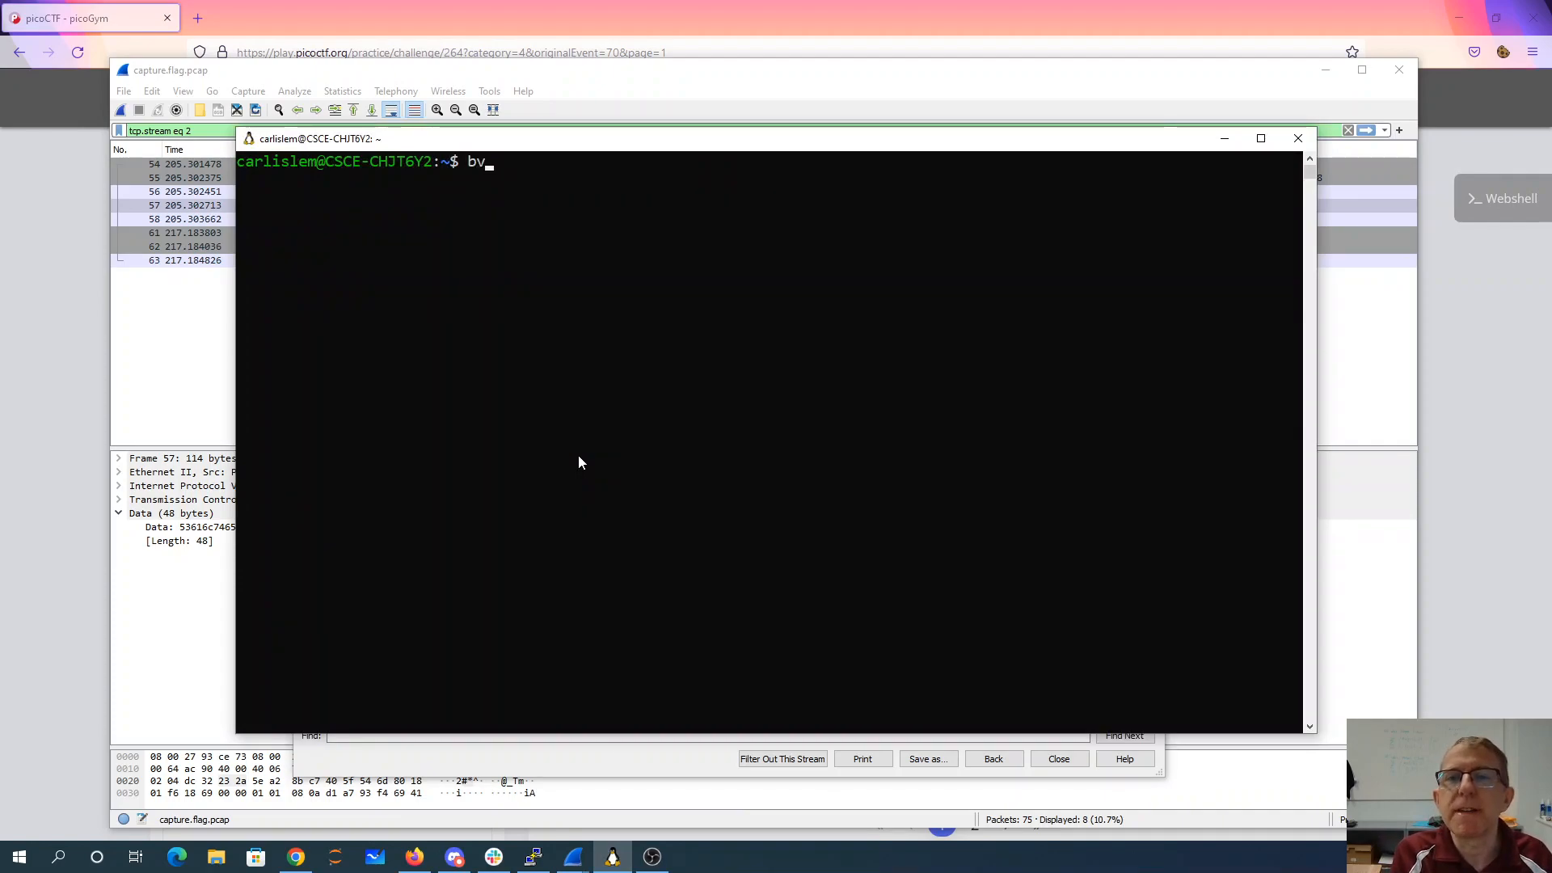
key("Return")
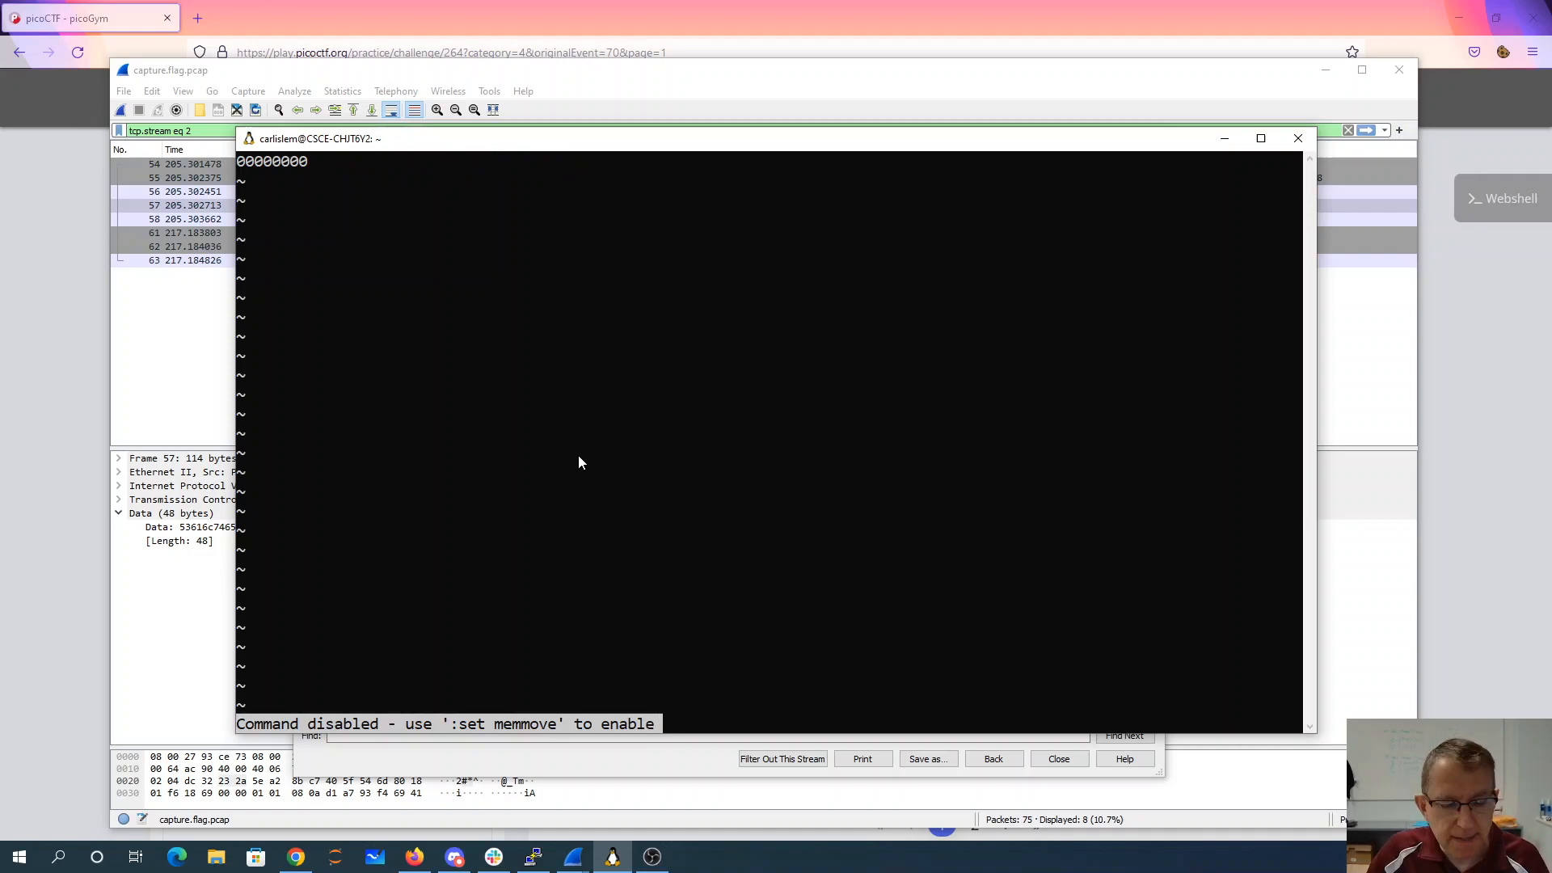
- Enable :set memmove, insert the 48 salted bytes, and write the file with :wq
type(":set mem")
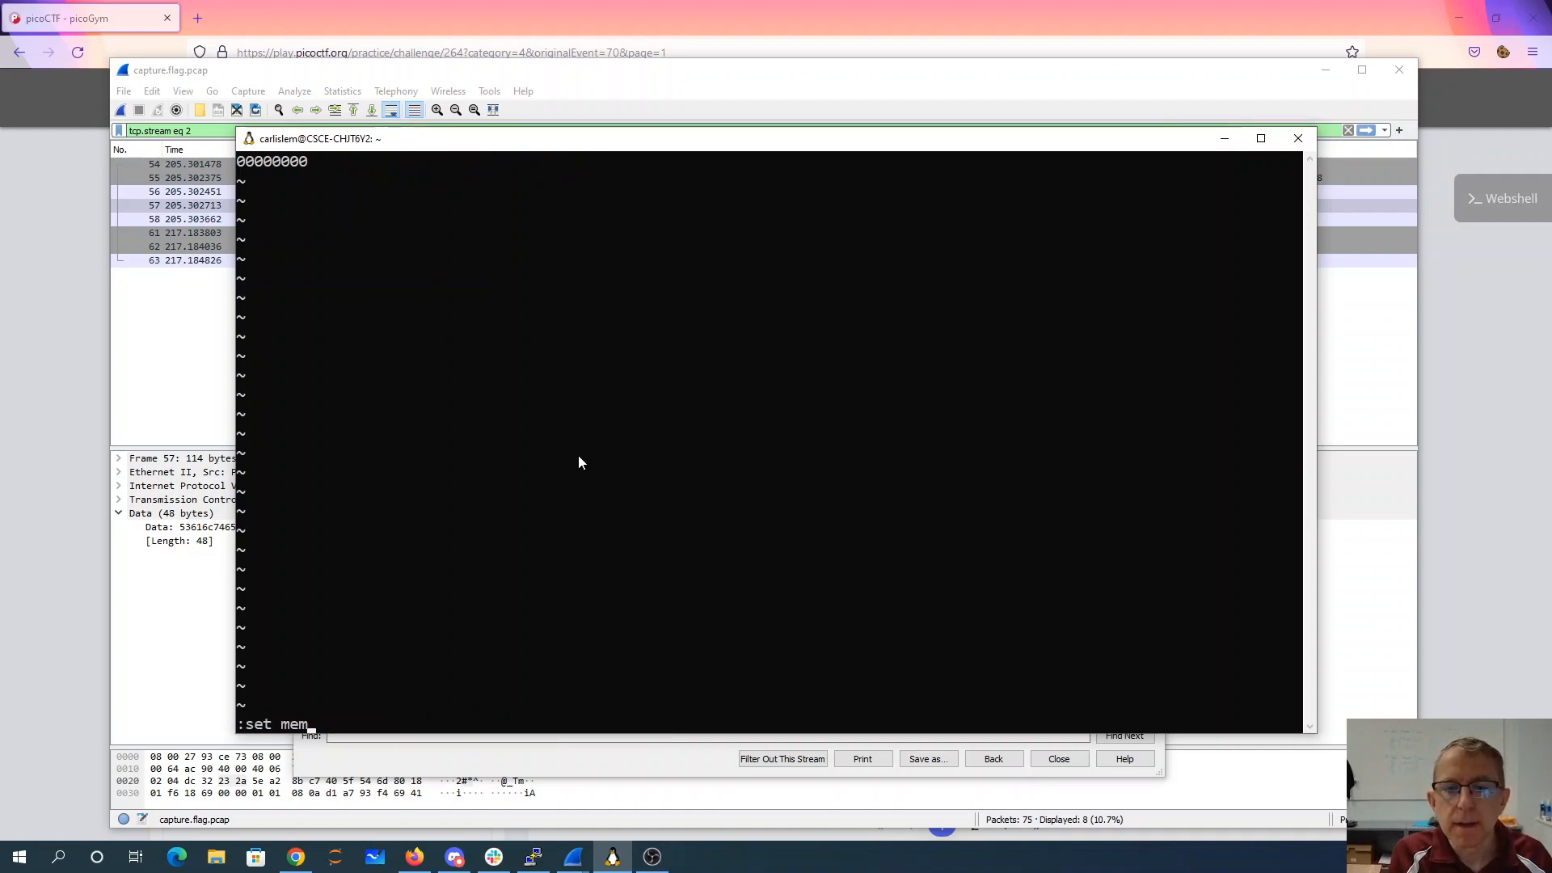
type("move")
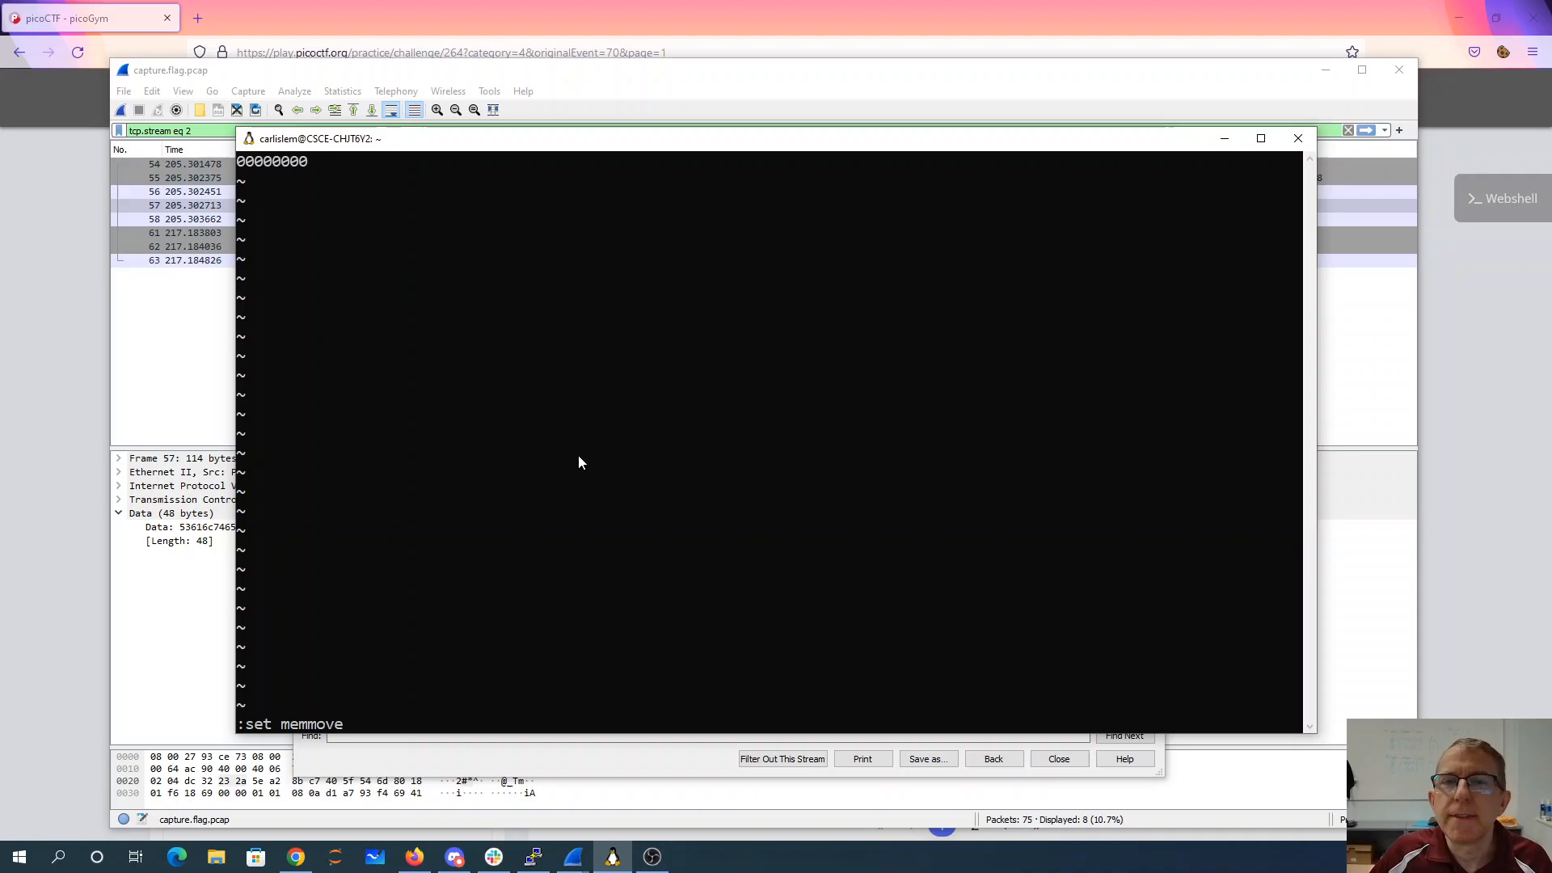
key("Return")
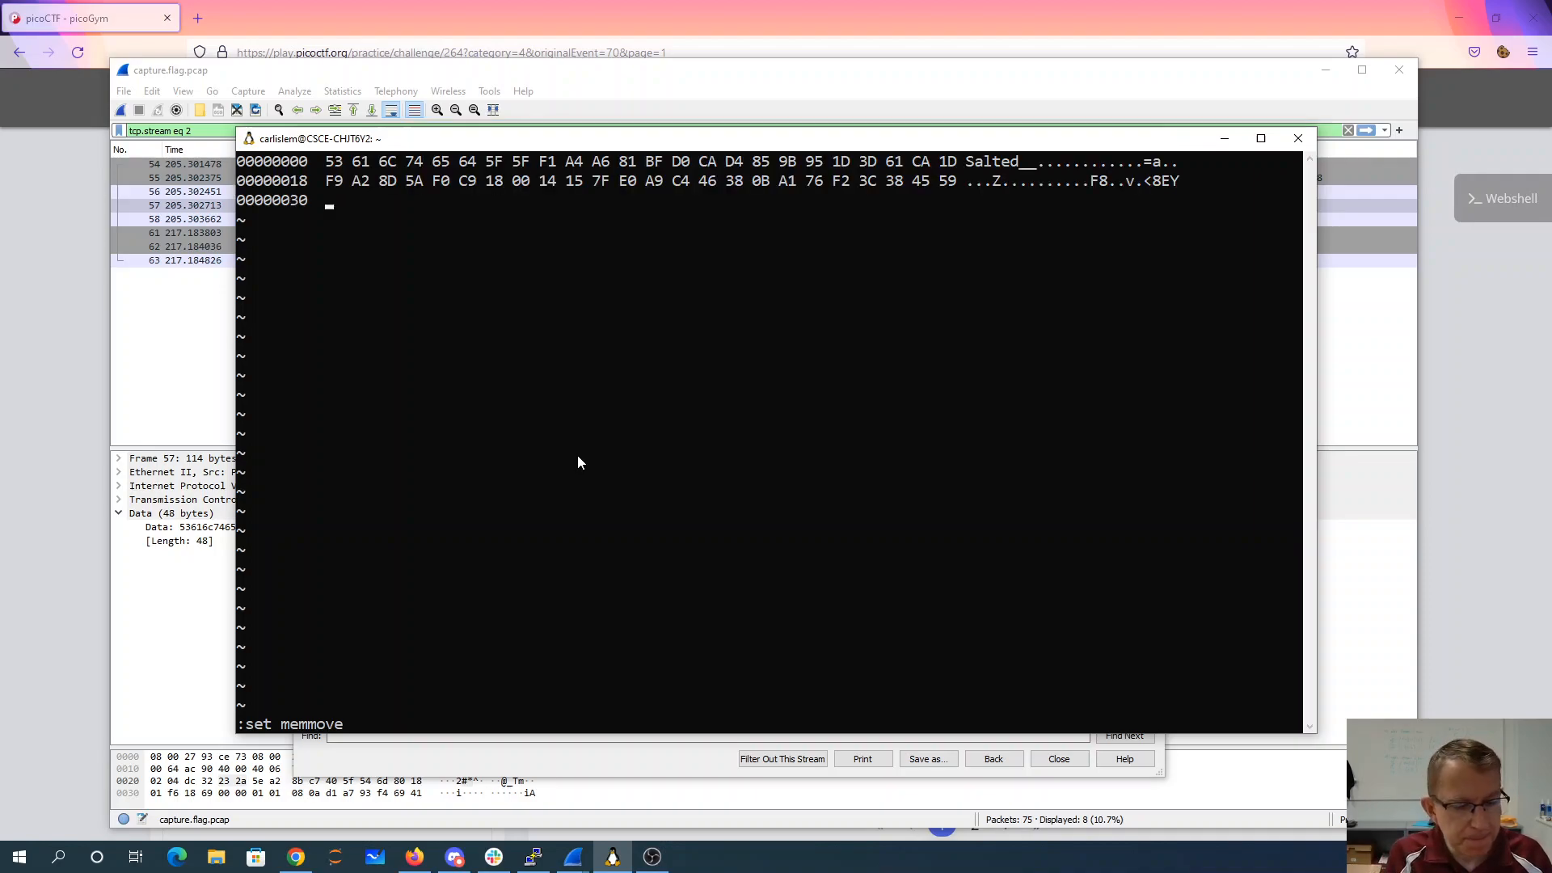
type(":wq")
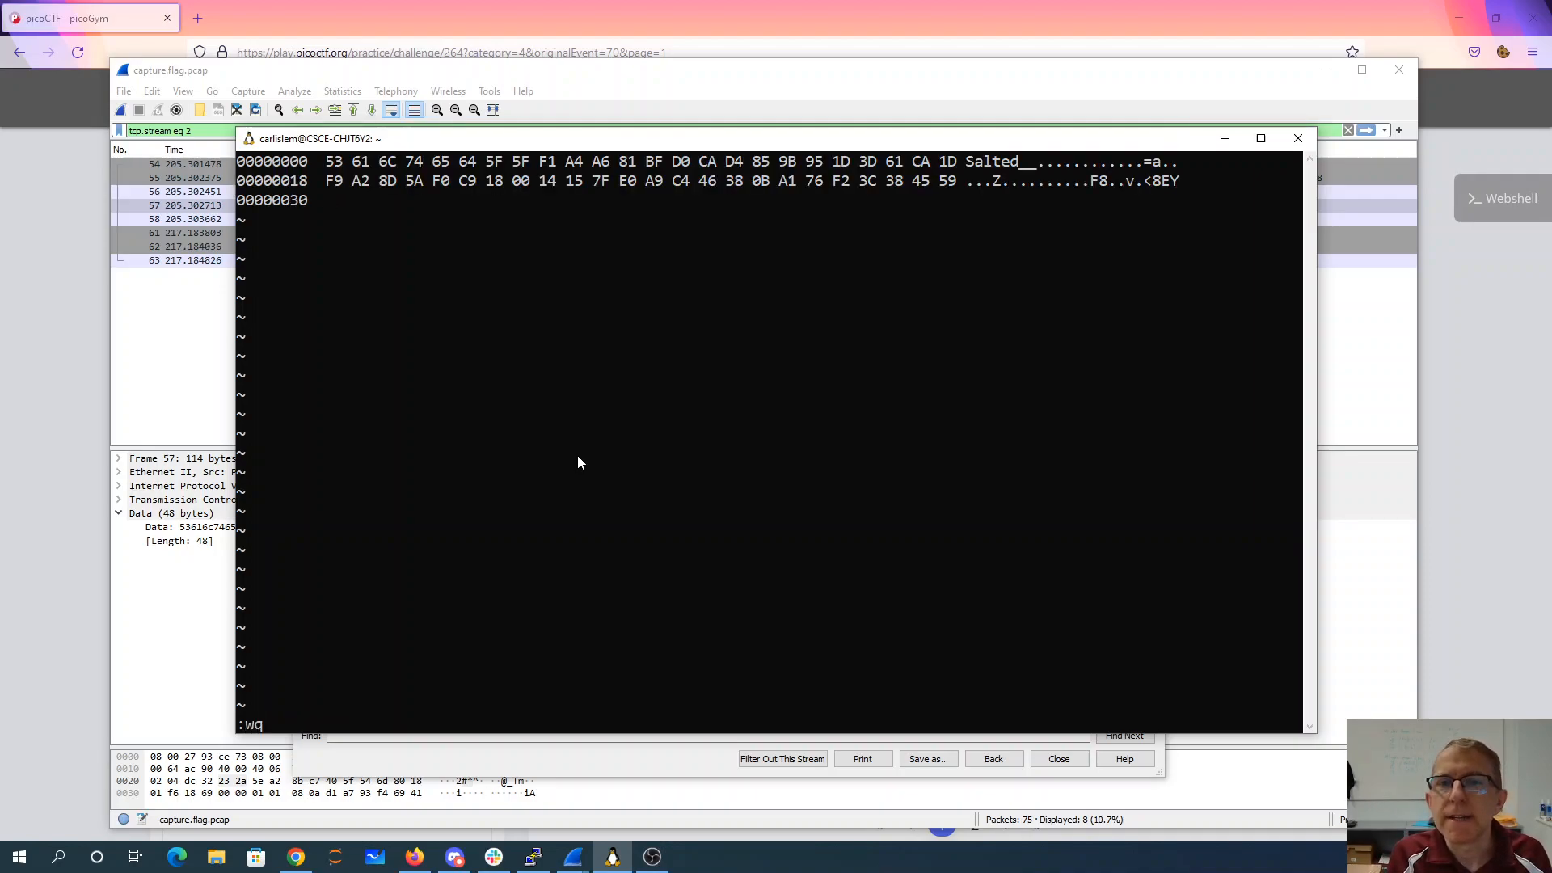
key("Return")
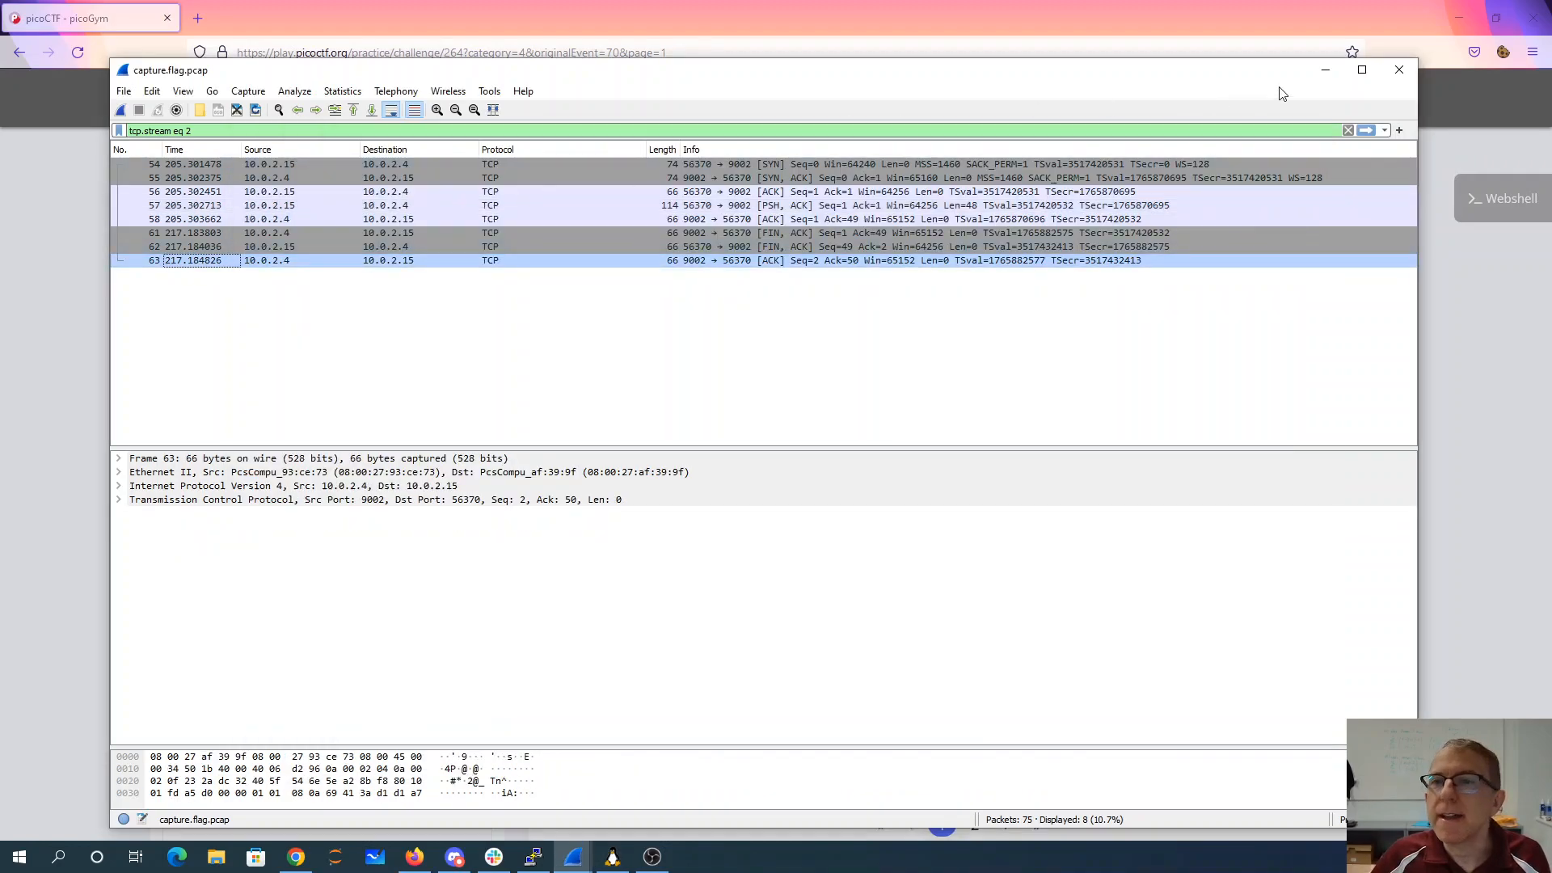
- Restore the full 75-packet list, then relaunch Wireshark from the taskbar
left_click(1347, 129)
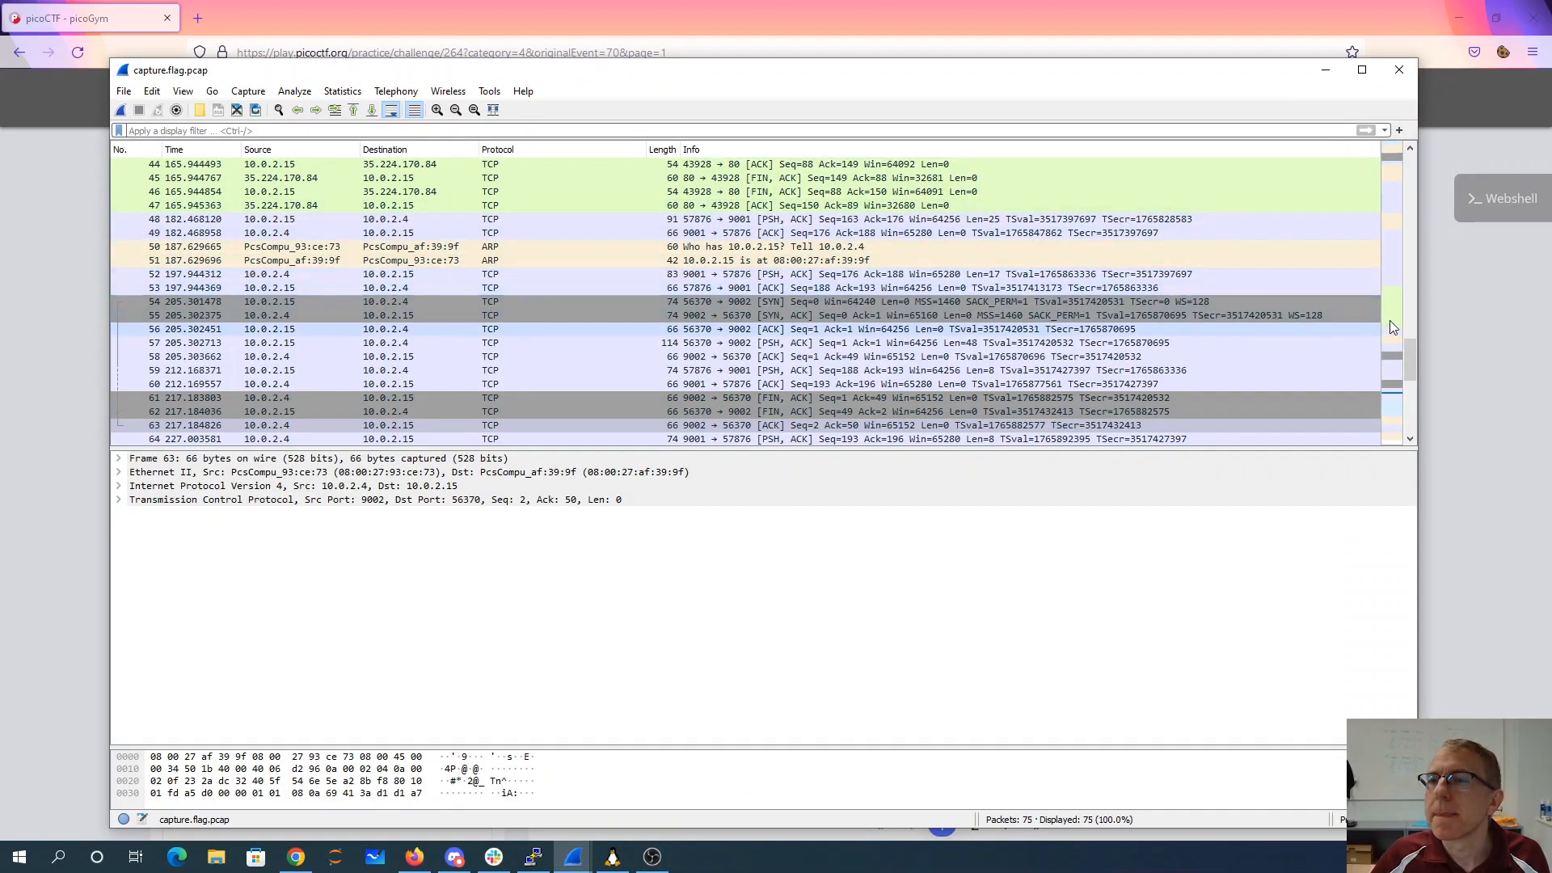
scroll("up", 3)
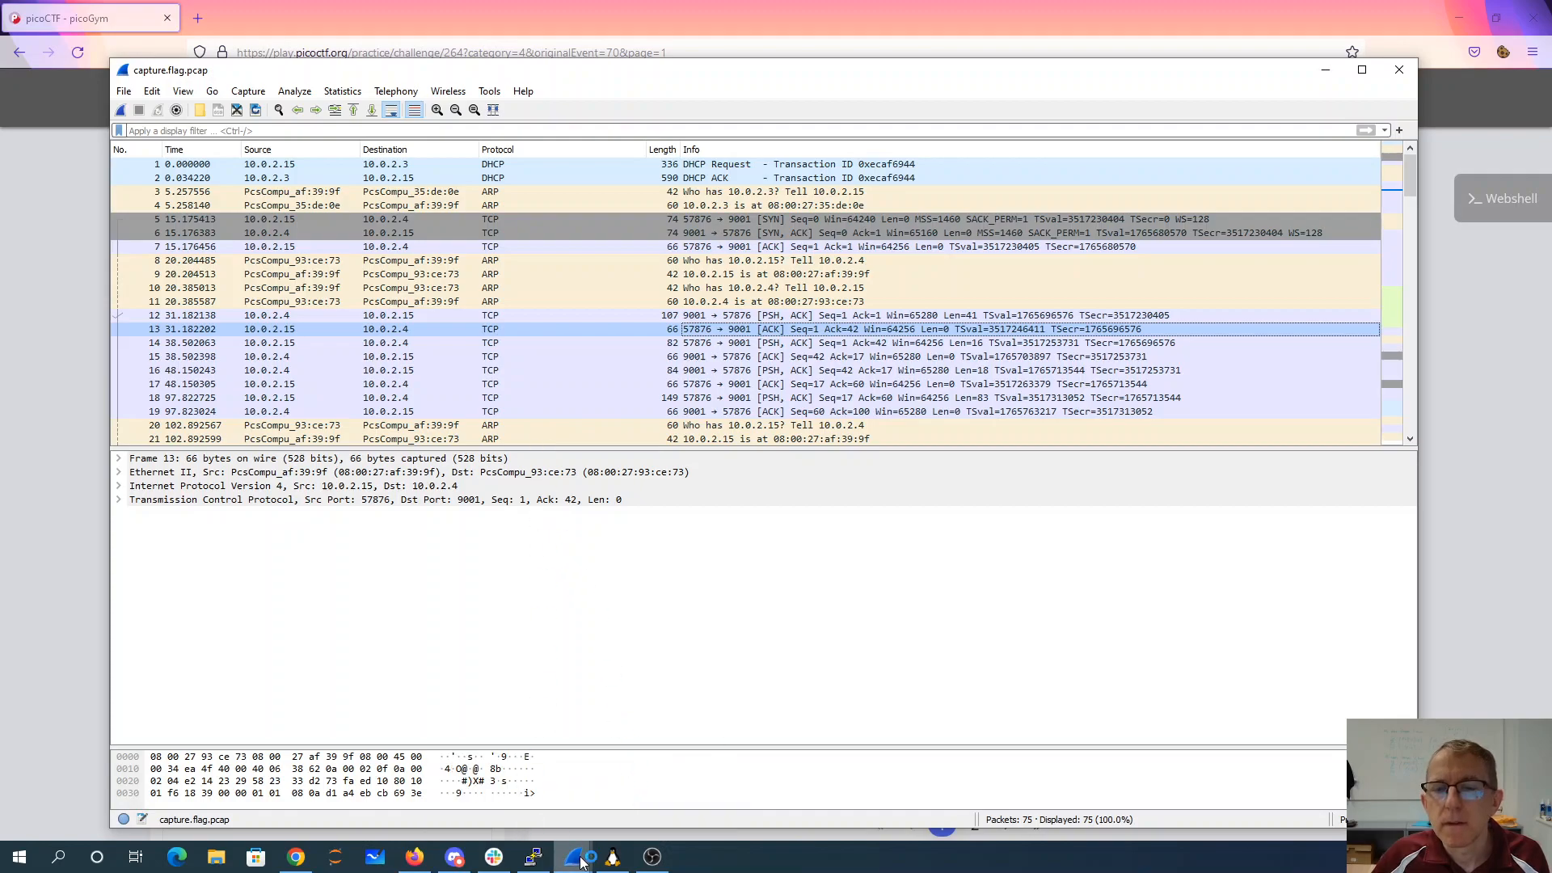
left_click(573, 857)
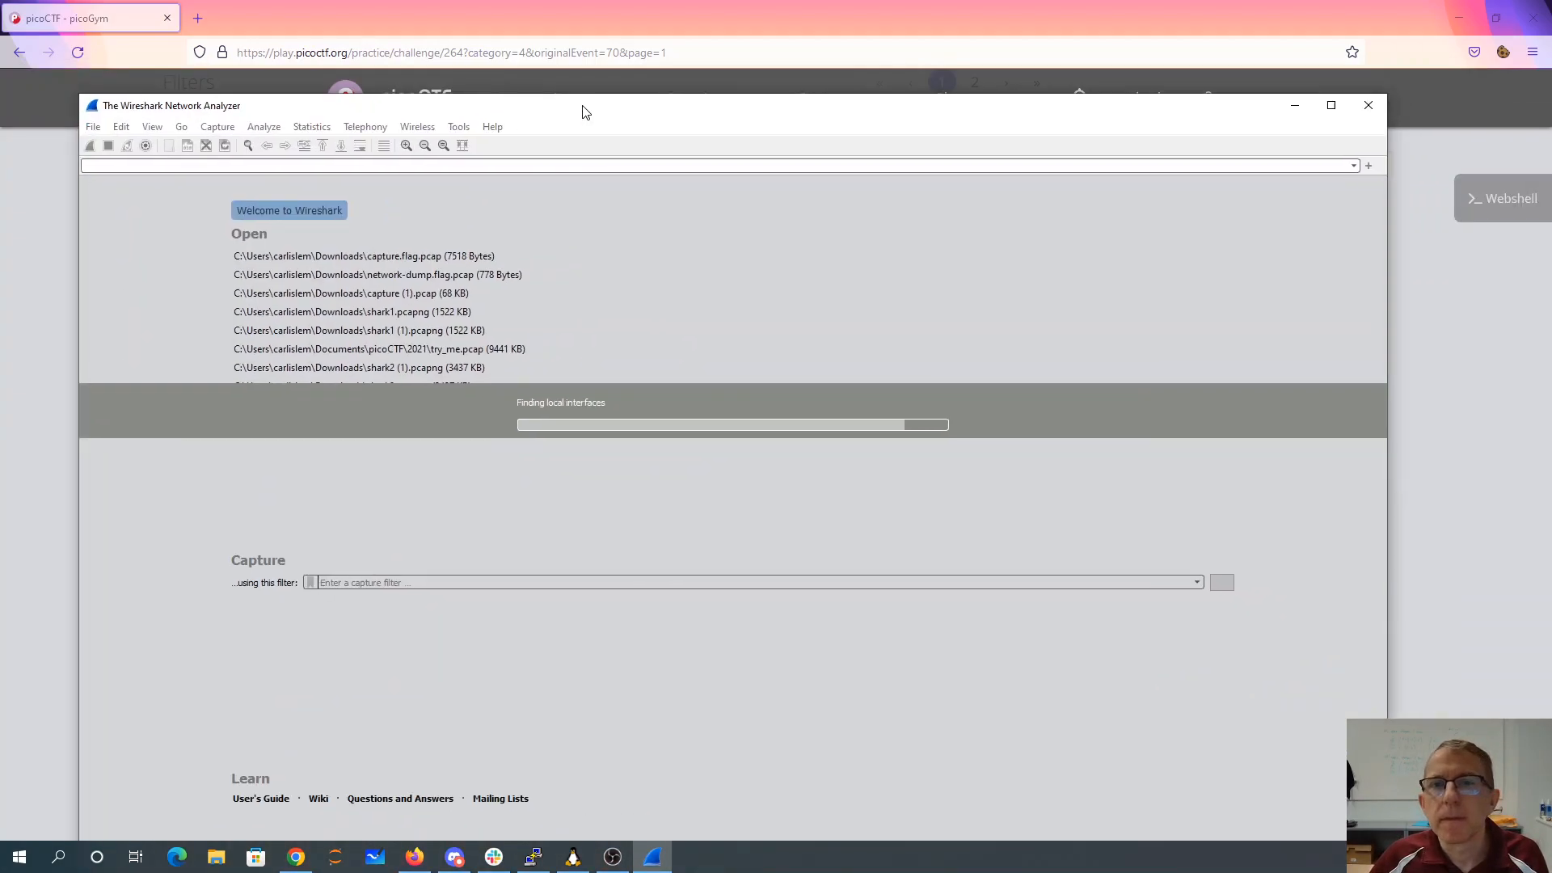
mouse_move(238, 198)
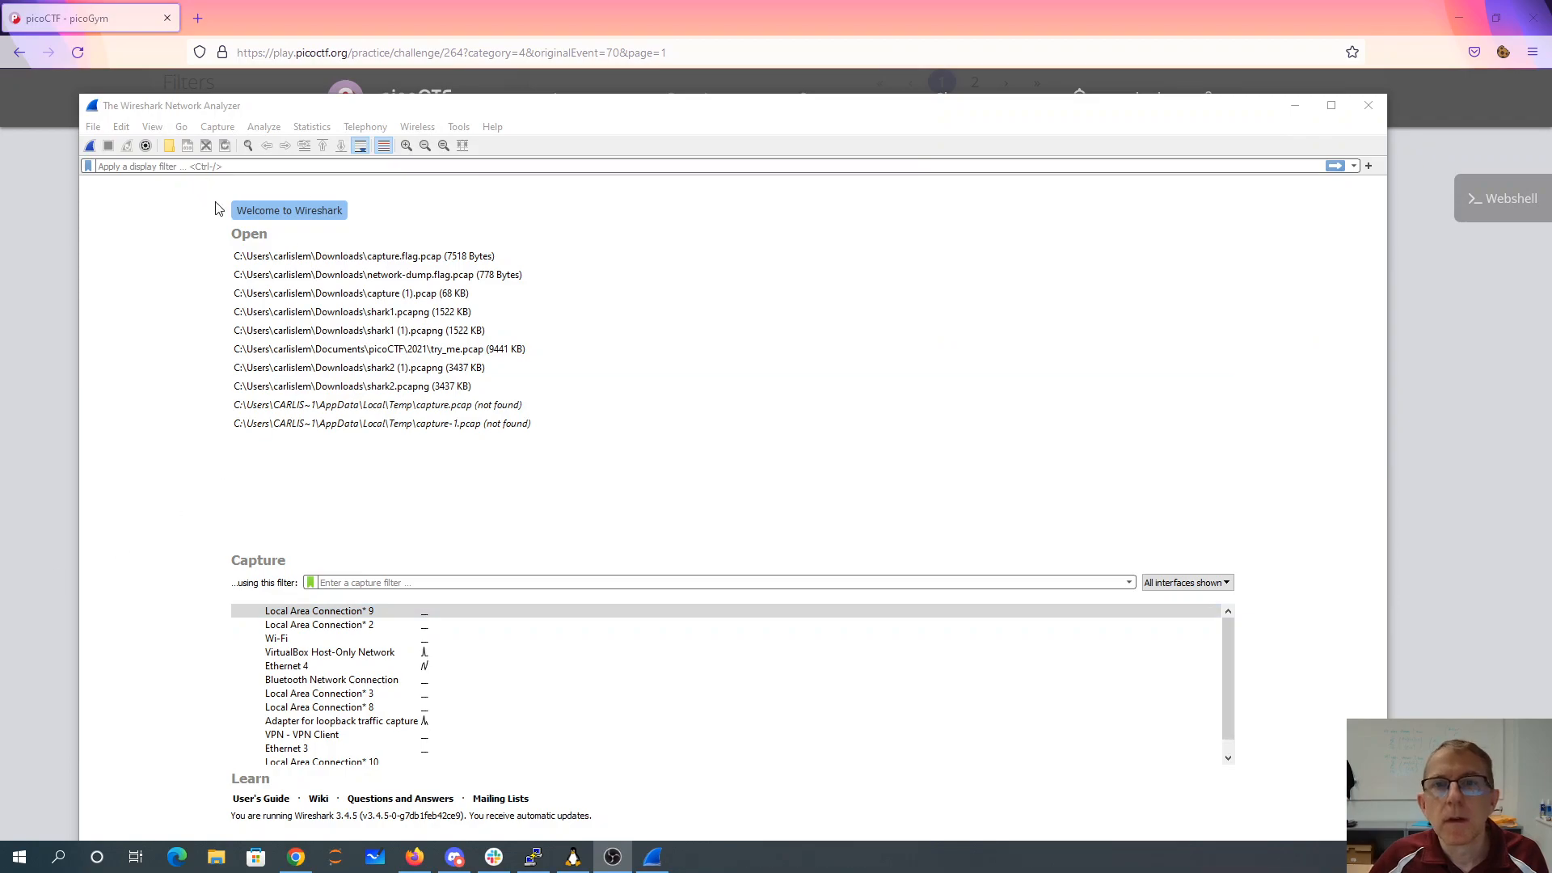
- Reopen capture.flag.pcap from the recent list and follow packet 12's chat stream again
left_click(364, 256)
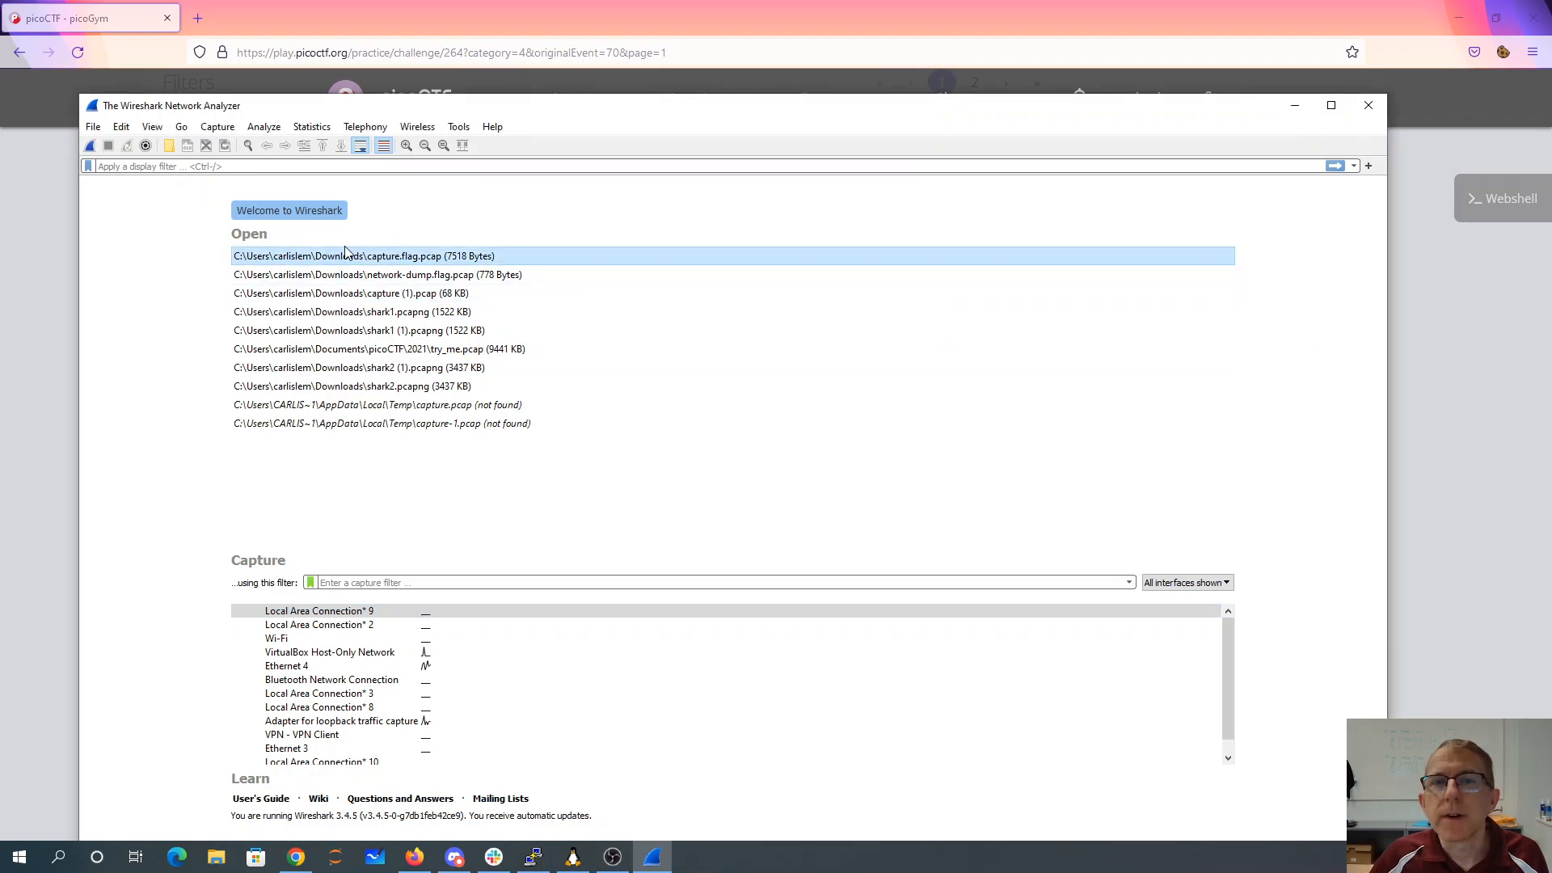
double_click(367, 256)
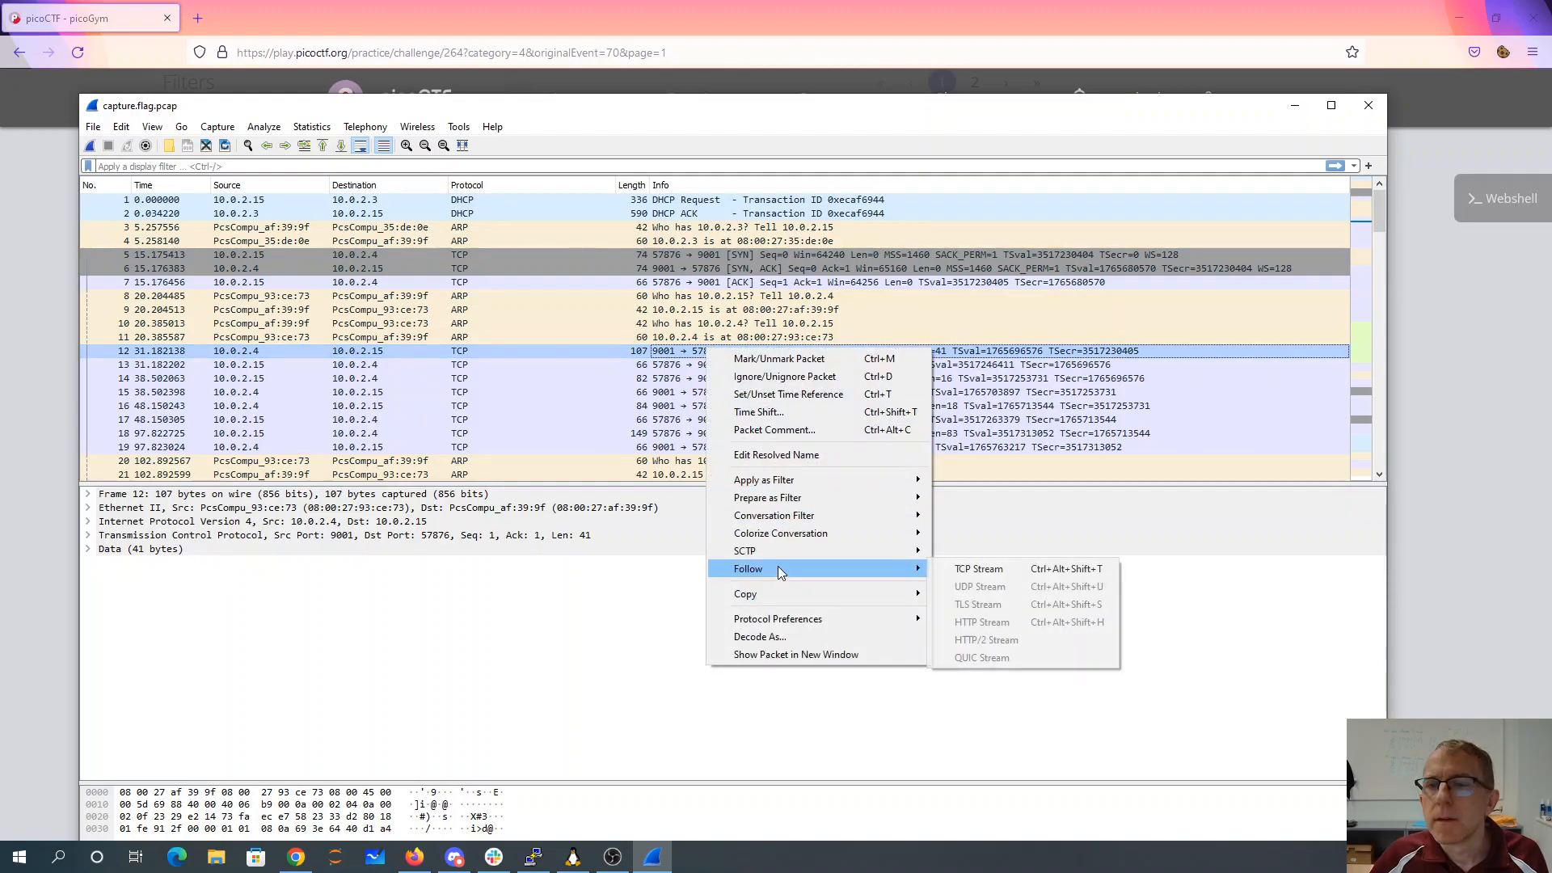
left_click(978, 568)
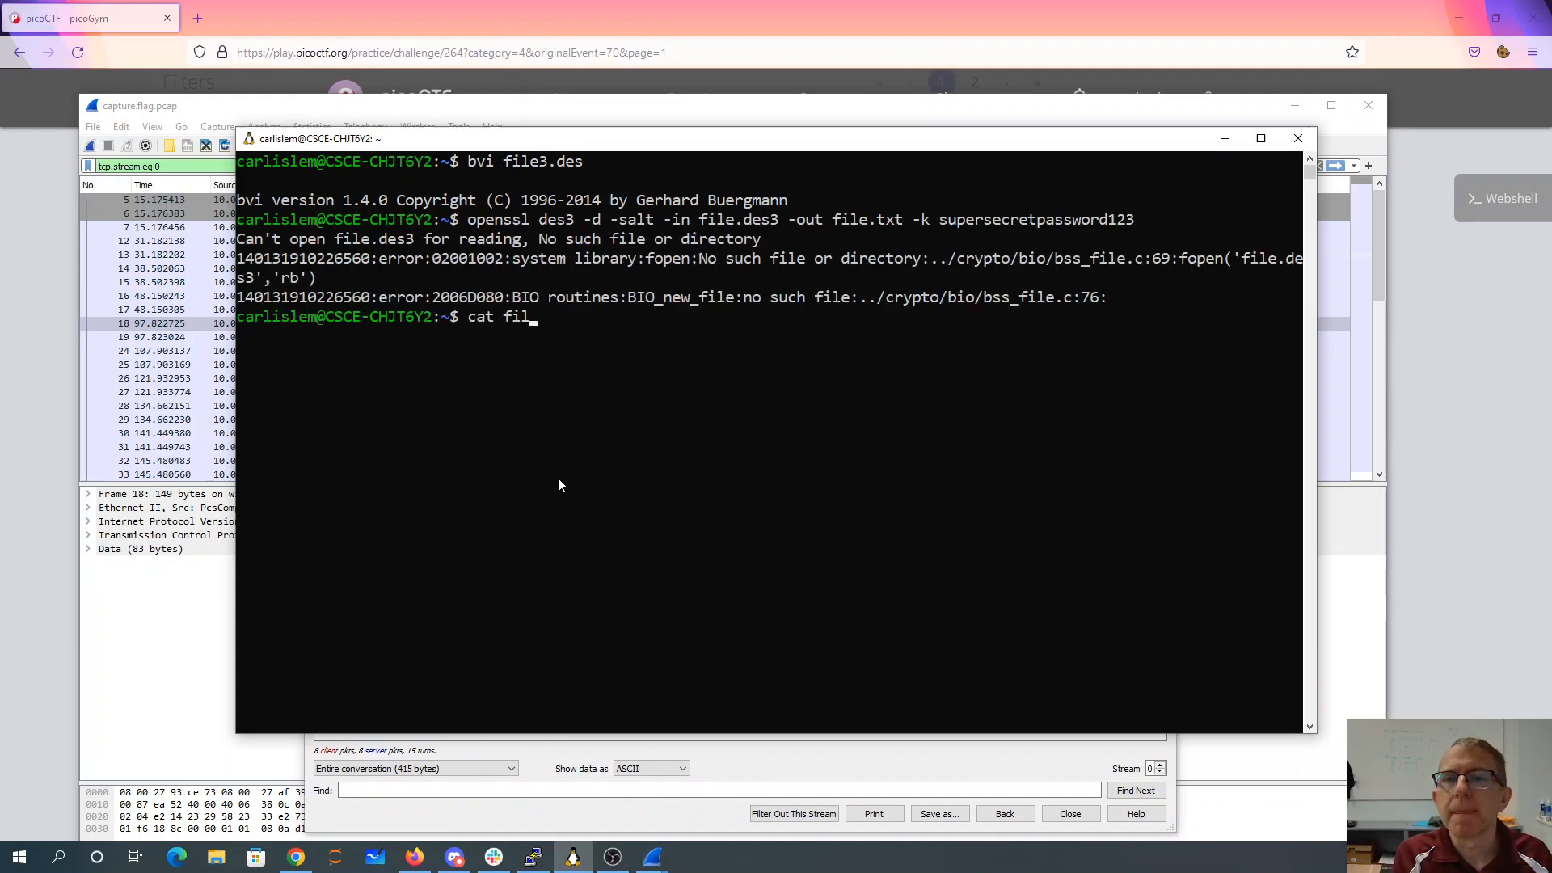
key("Return")
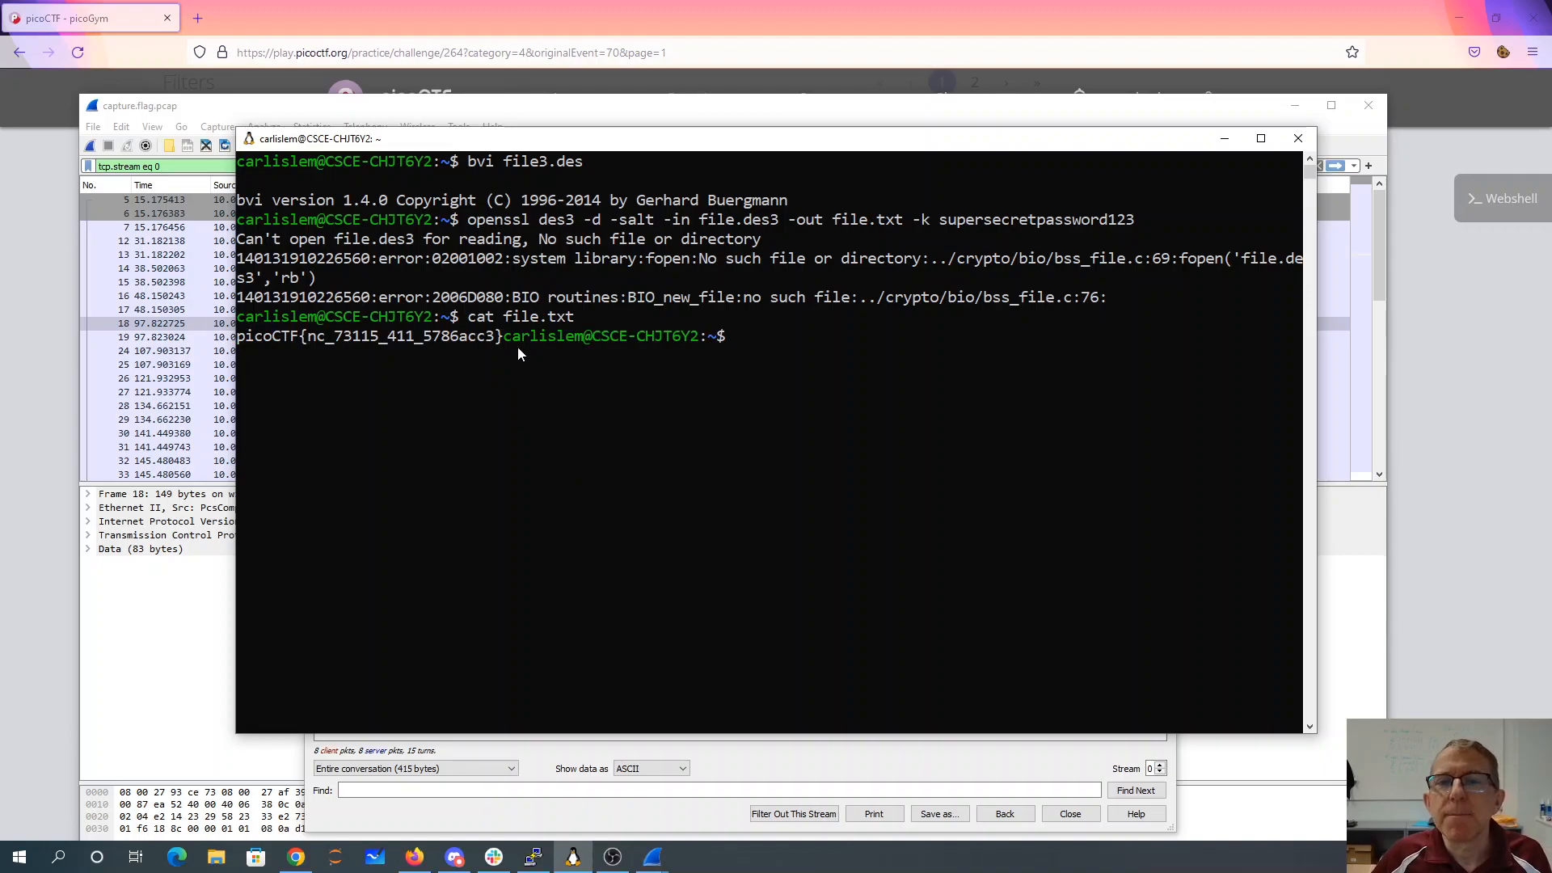